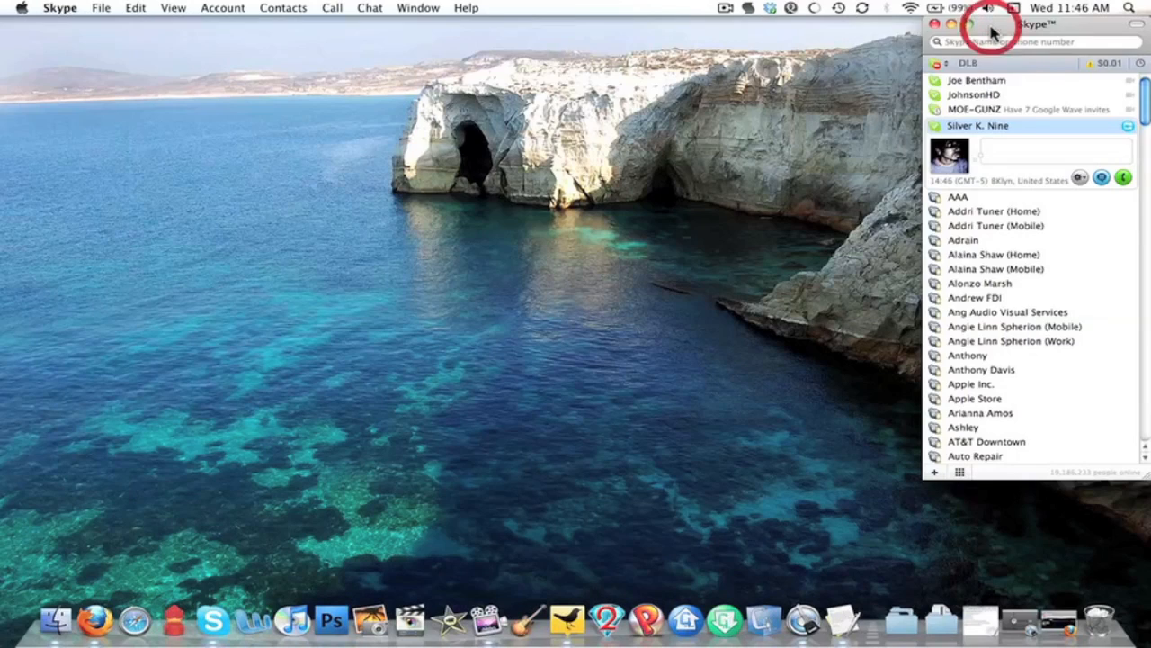
Close the Skype contact list window, leaving just the desktop and Dock.
click(962, 26)
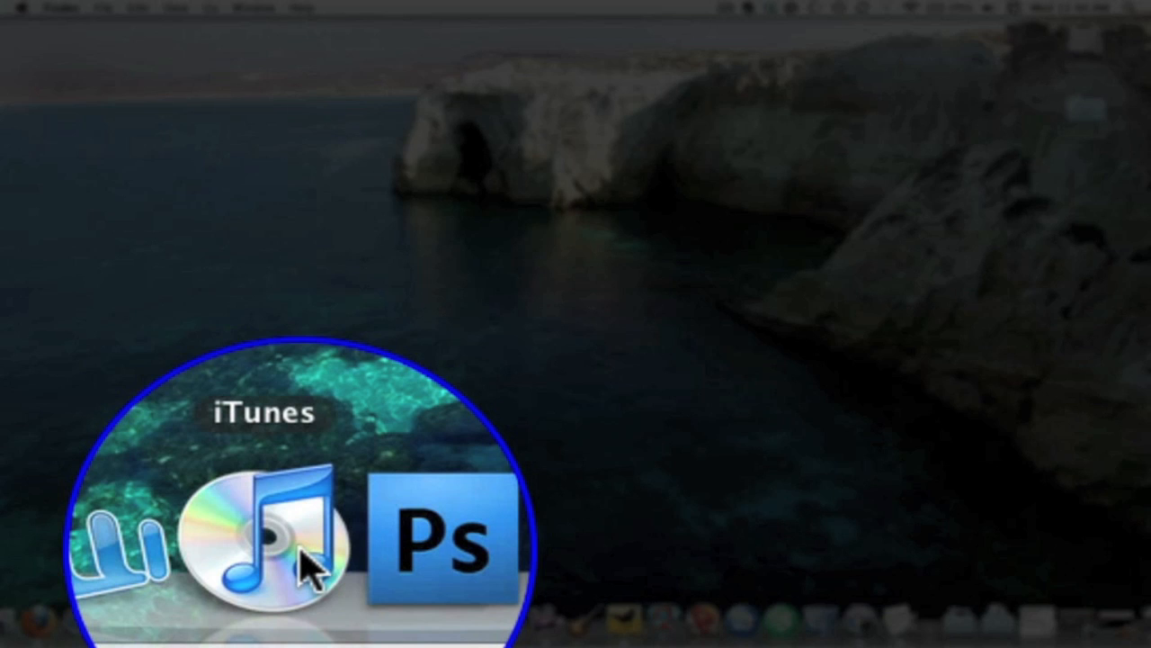
mouse_move(333, 539)
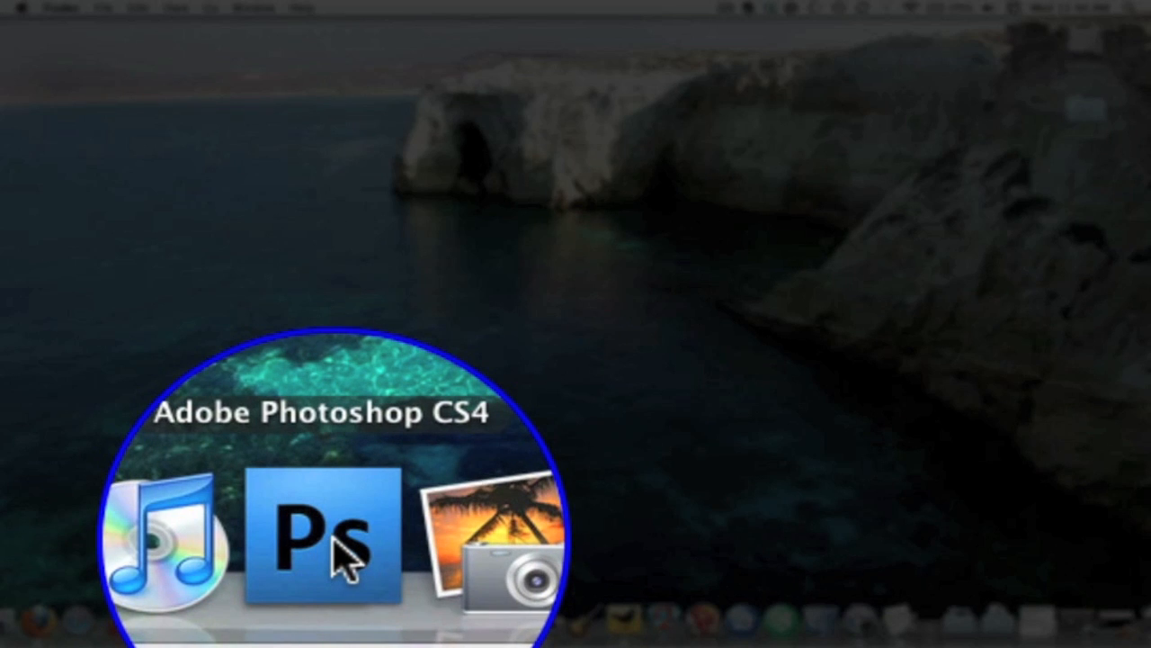
mouse_move(396, 558)
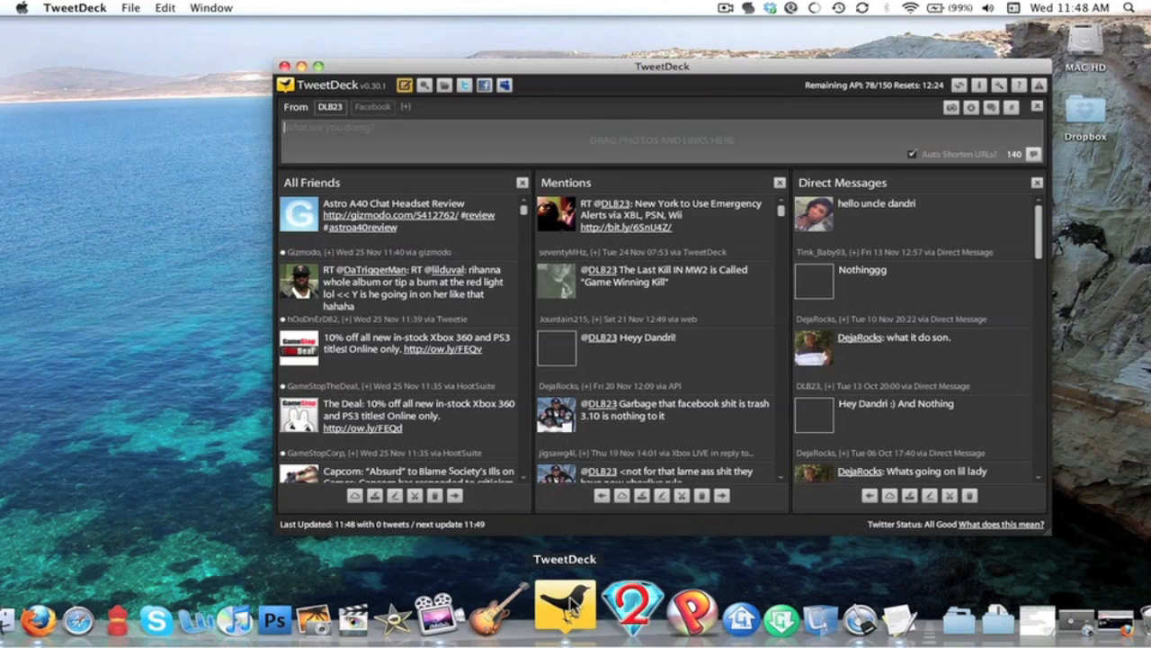
mouse_move(526, 409)
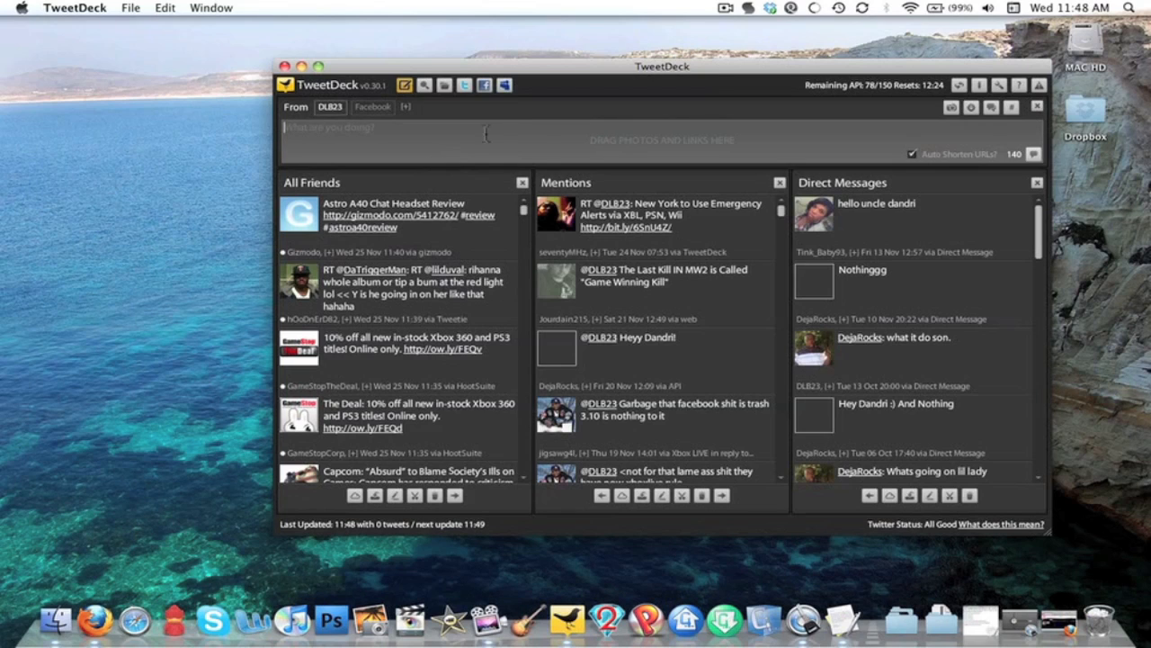
mouse_move(602, 144)
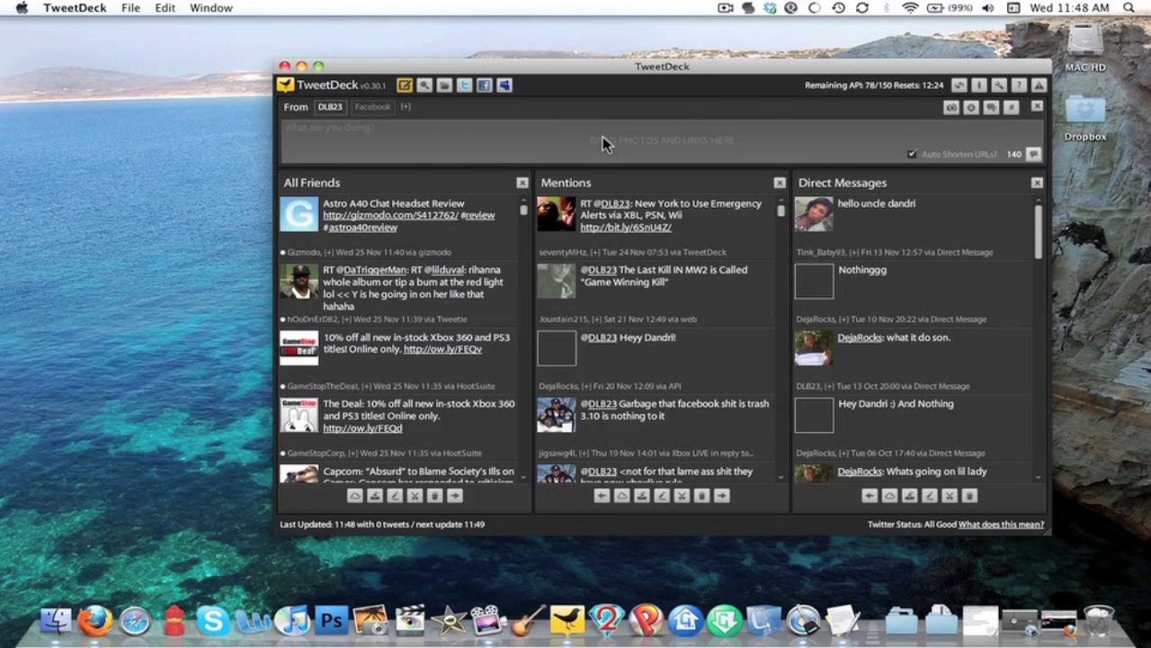
mouse_move(648, 171)
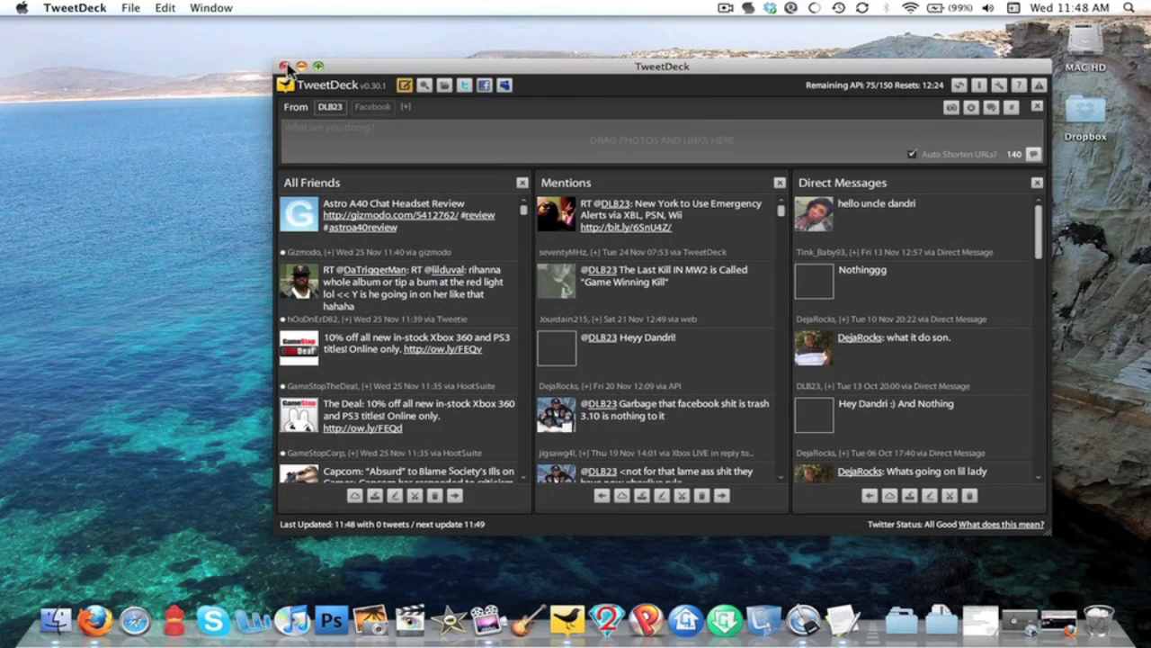
Close the TweetDeck window while leaving the app running.
click(288, 65)
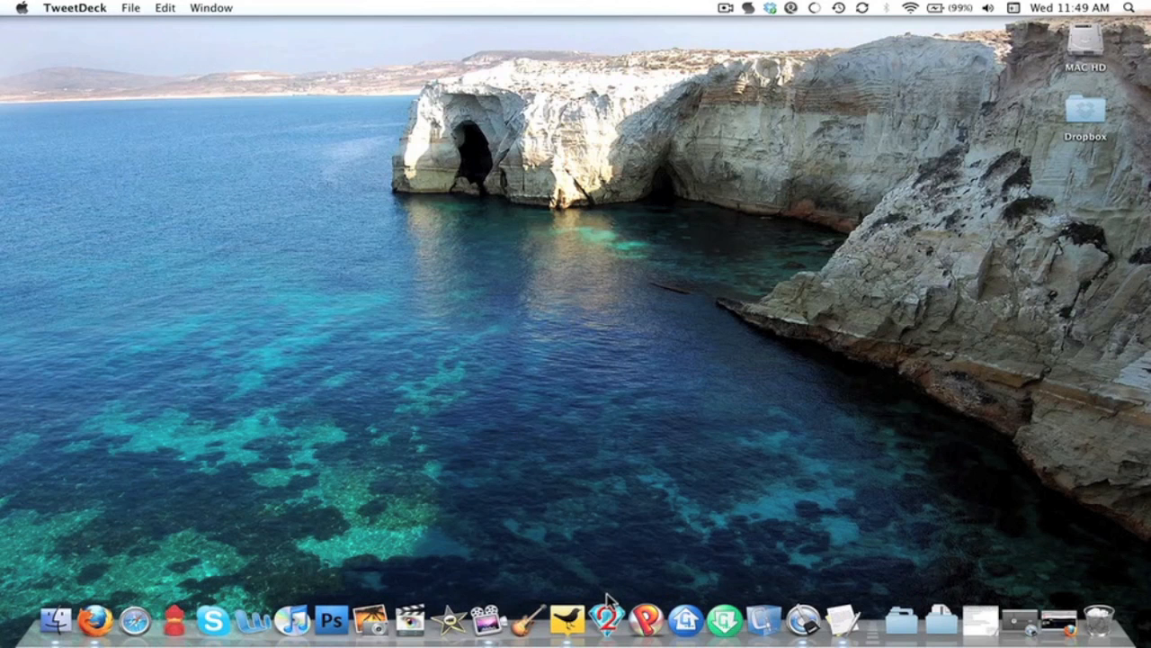
mouse_move(607, 619)
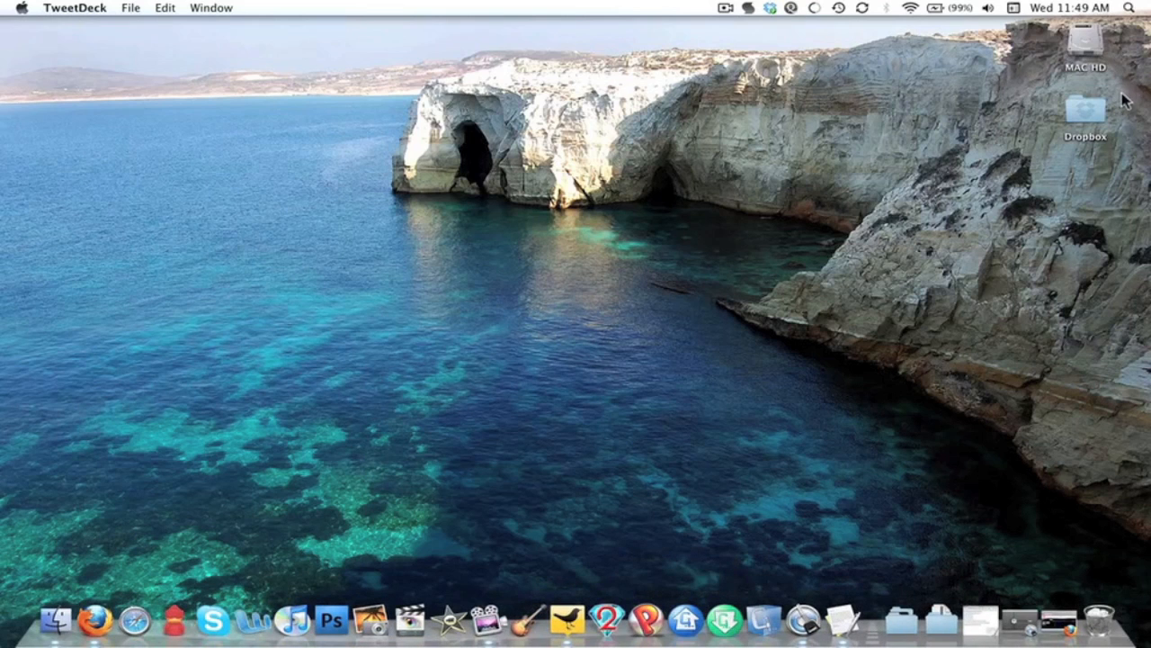
Select the Dropbox folder on the desktop, then launch 1Password from the Dock.
drag(1085, 117, 711, 504)
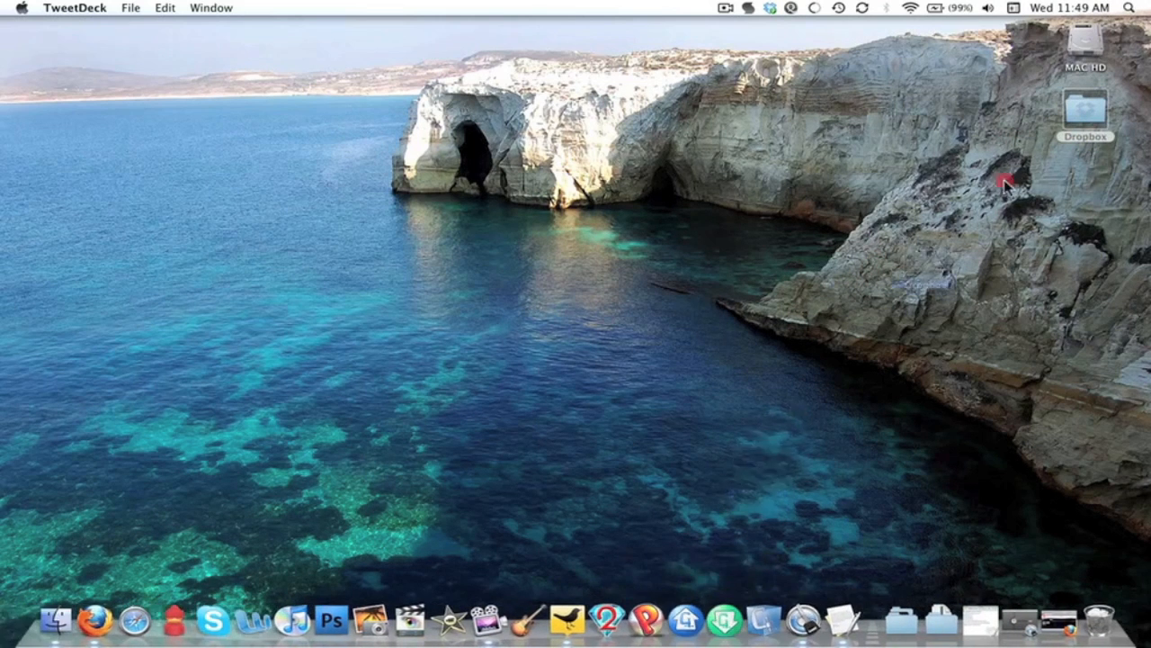
mouse_move(872, 238)
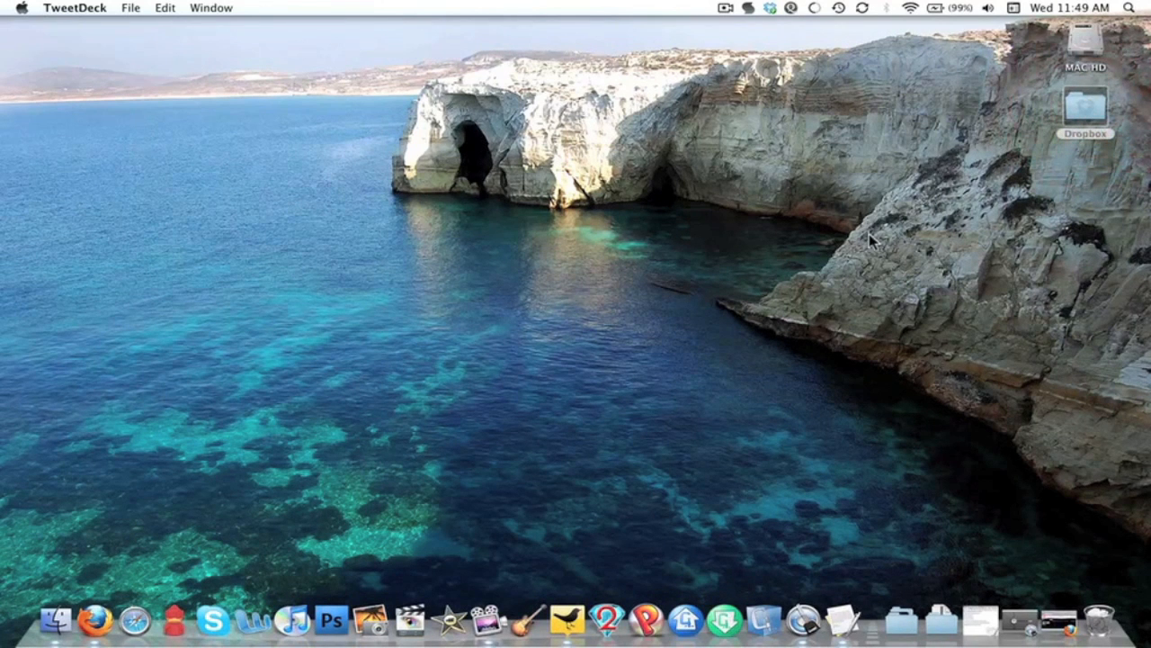
mouse_move(799, 617)
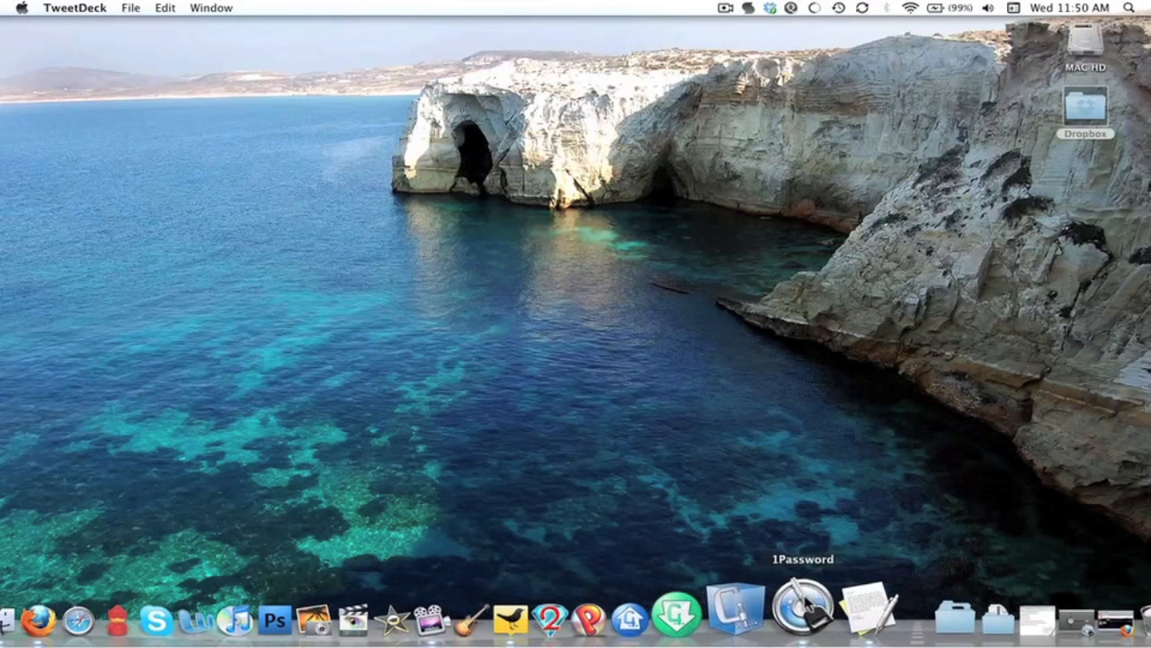
click(803, 618)
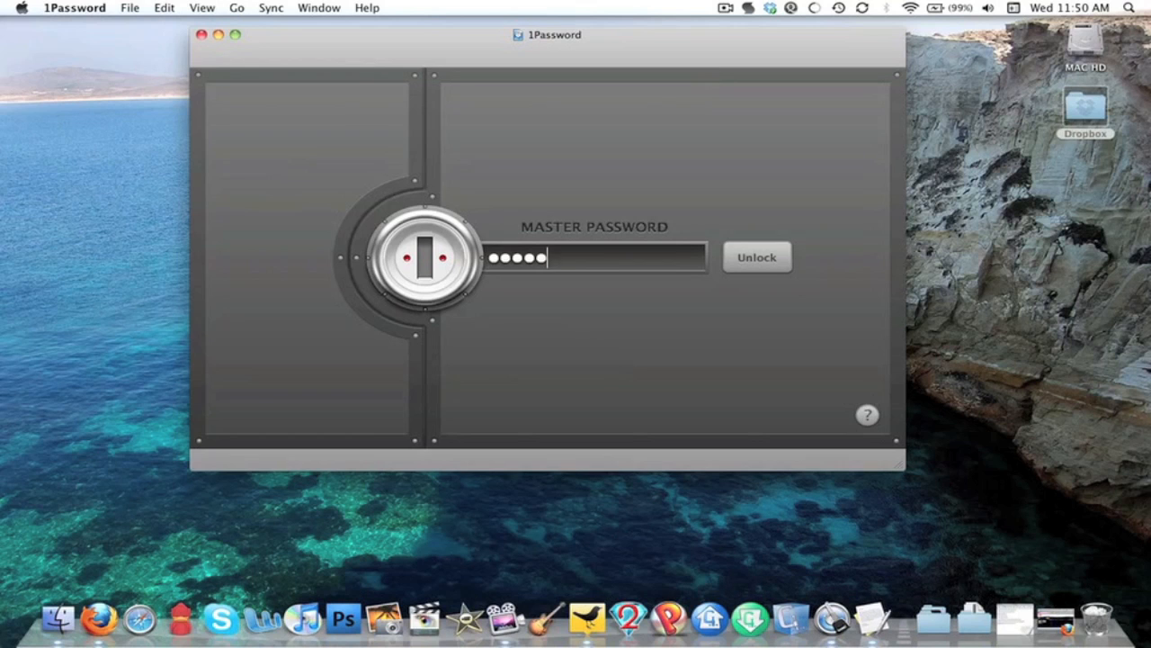
Unlock the vault with the master password, scroll the Logins list, then select Accounts.
click(757, 257)
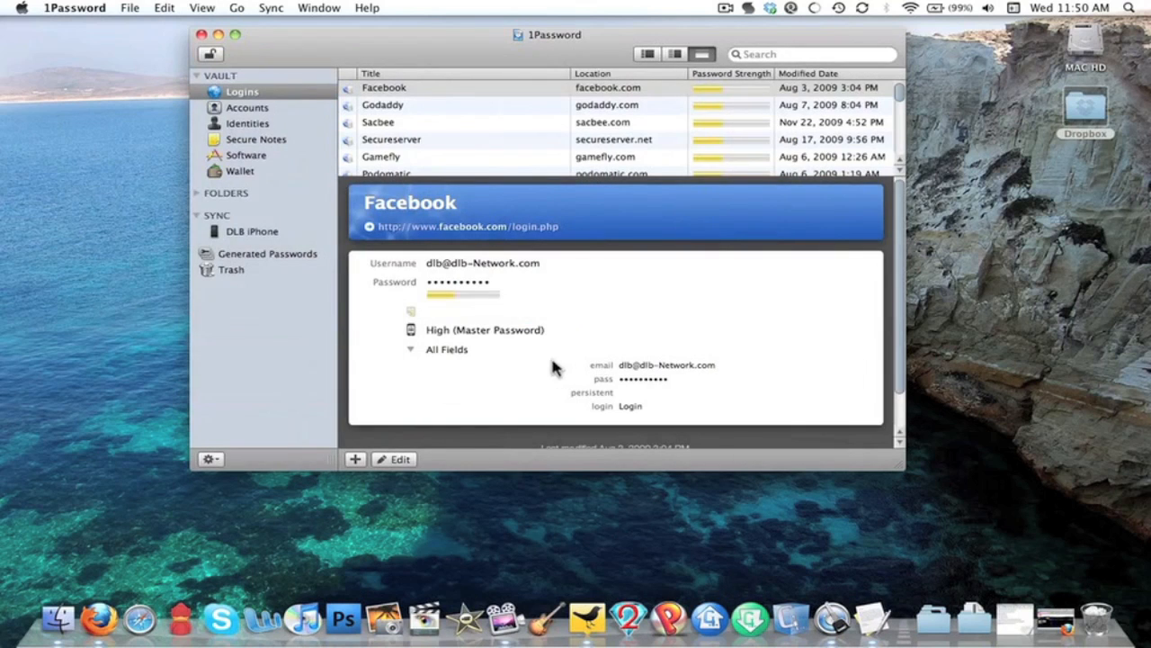
mouse_move(247, 349)
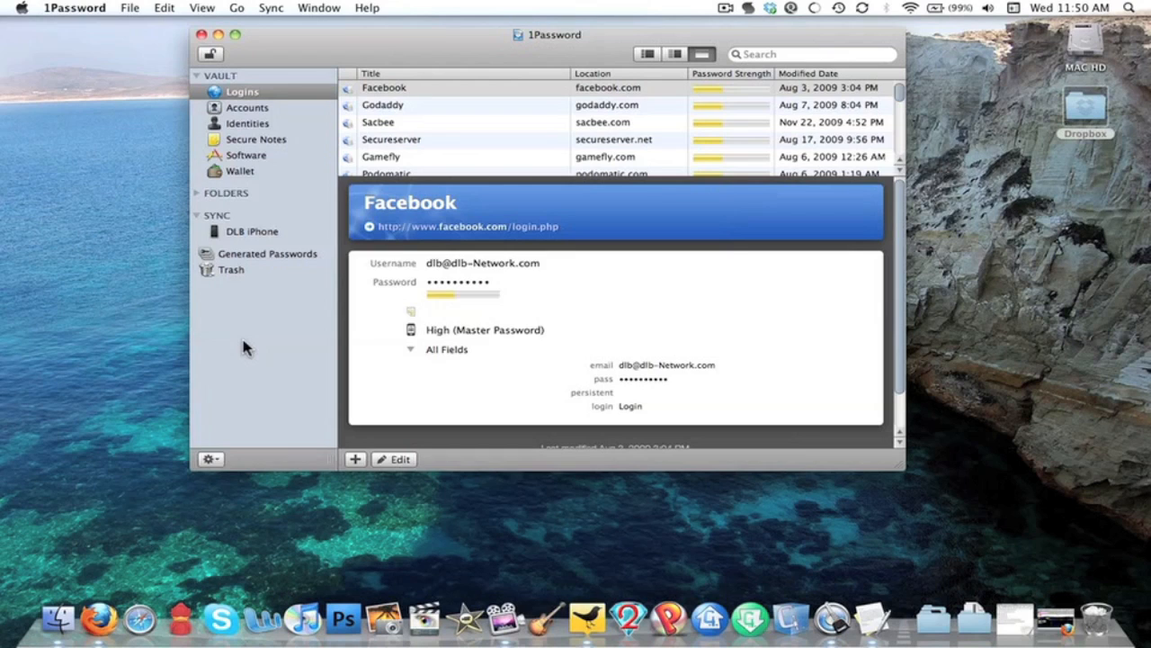
mouse_move(254, 334)
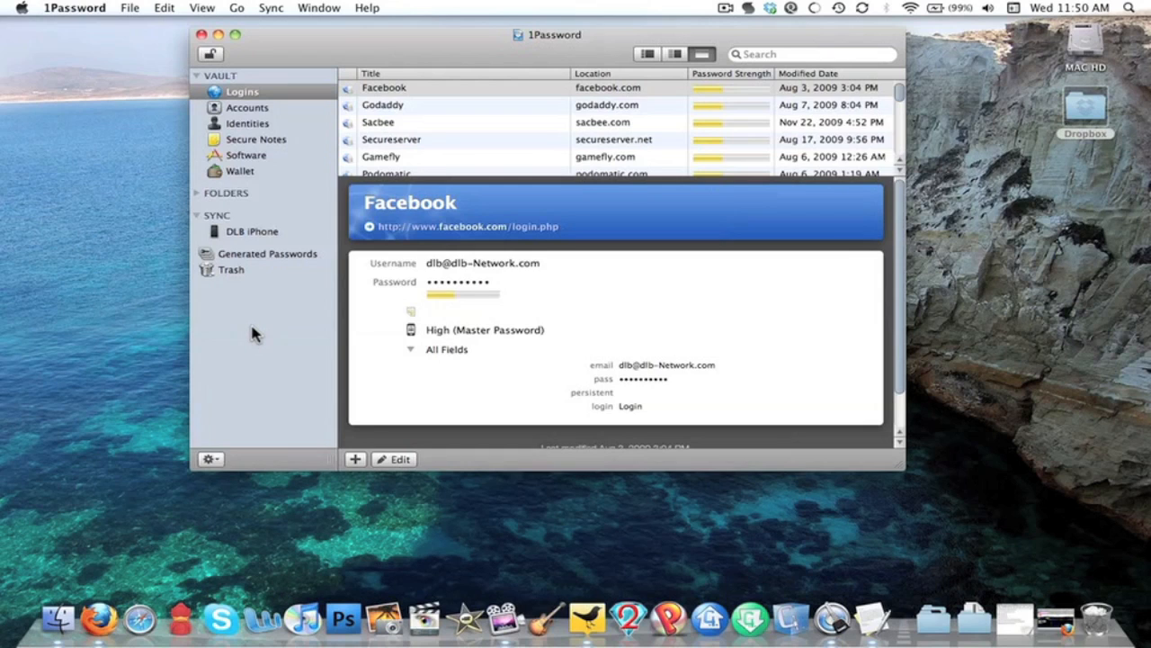
mouse_move(553, 125)
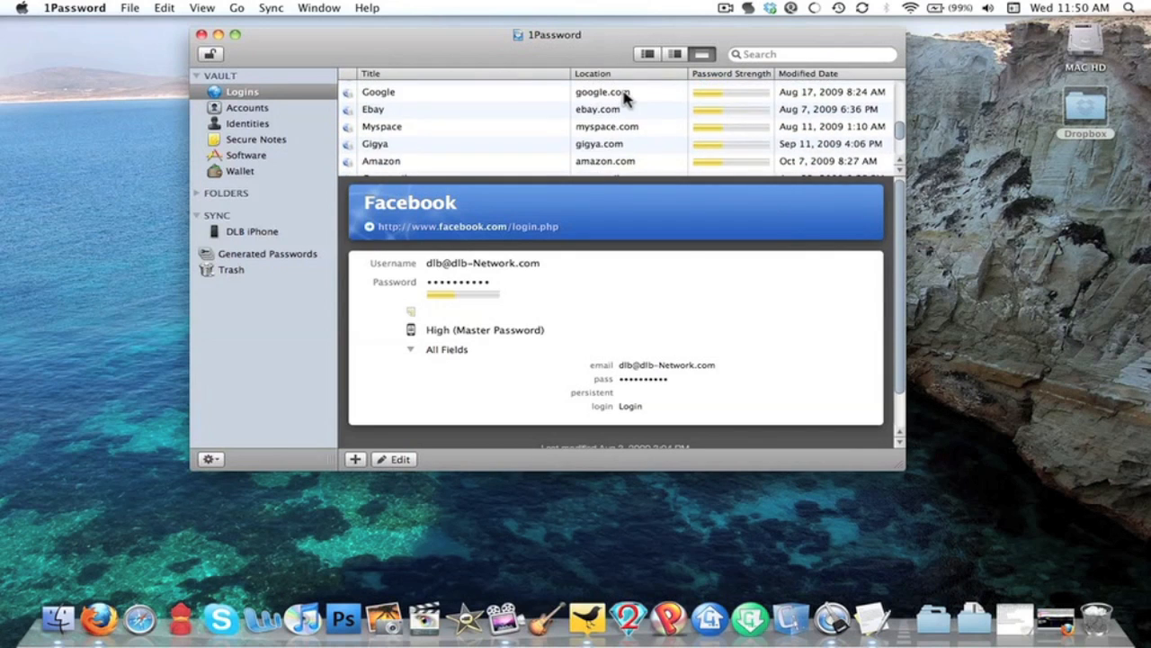
scroll(down, 3)
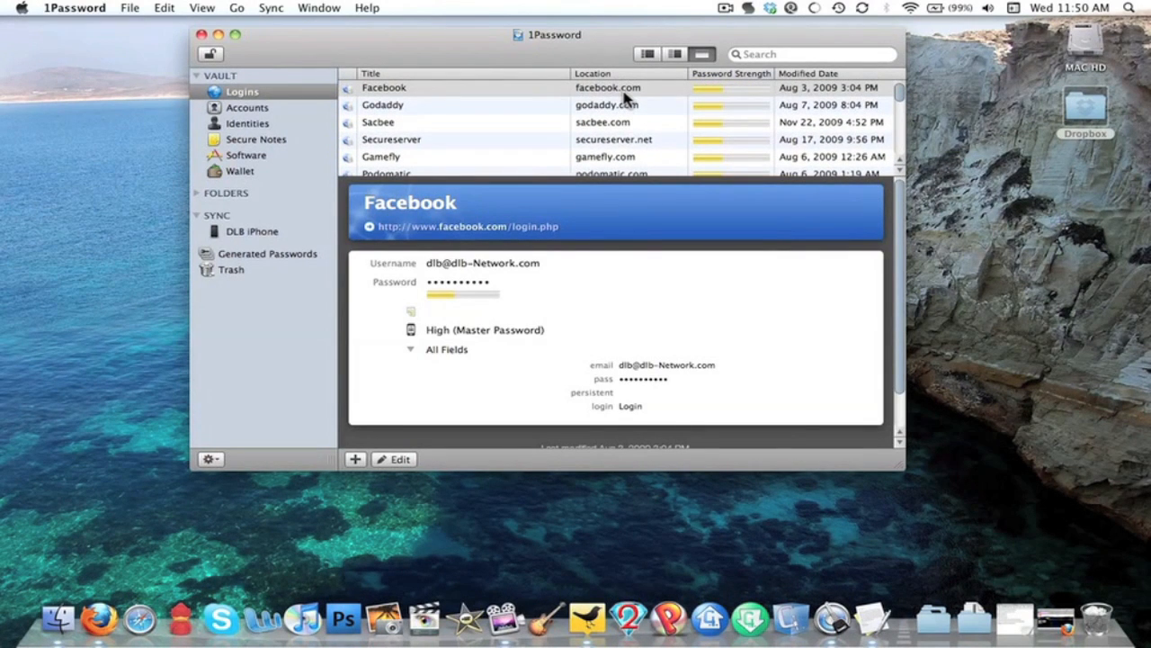
click(248, 107)
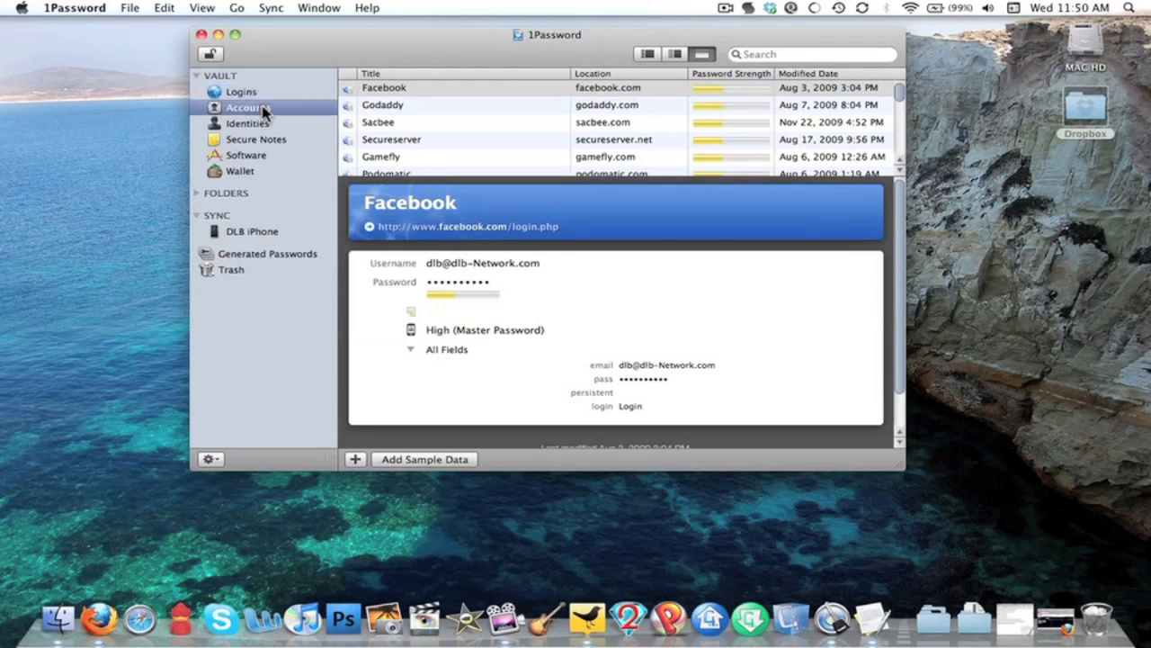
View the empty Accounts category, the Wallet credit cards, and the iPhone sync settings.
click(248, 107)
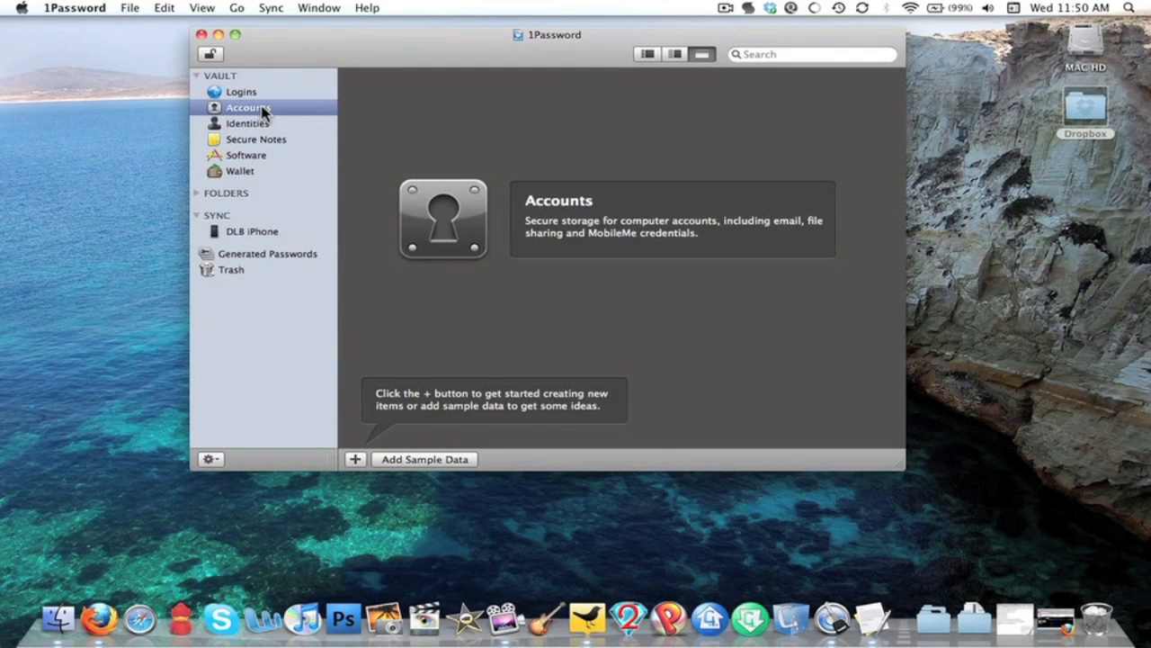
mouse_move(259, 133)
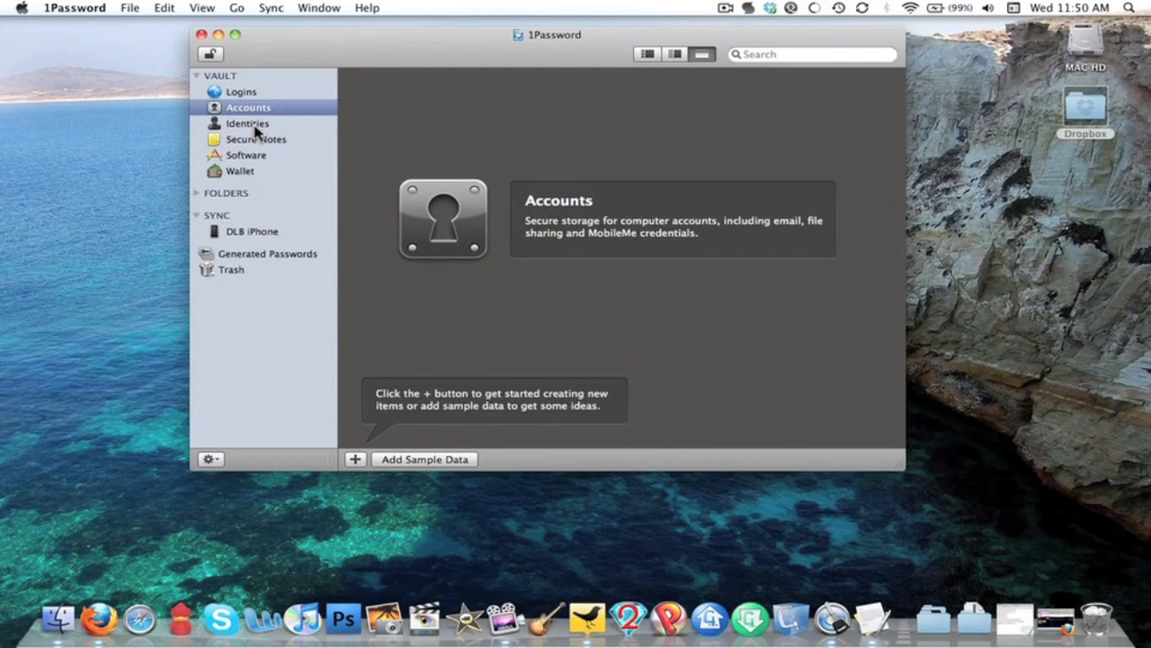
click(240, 171)
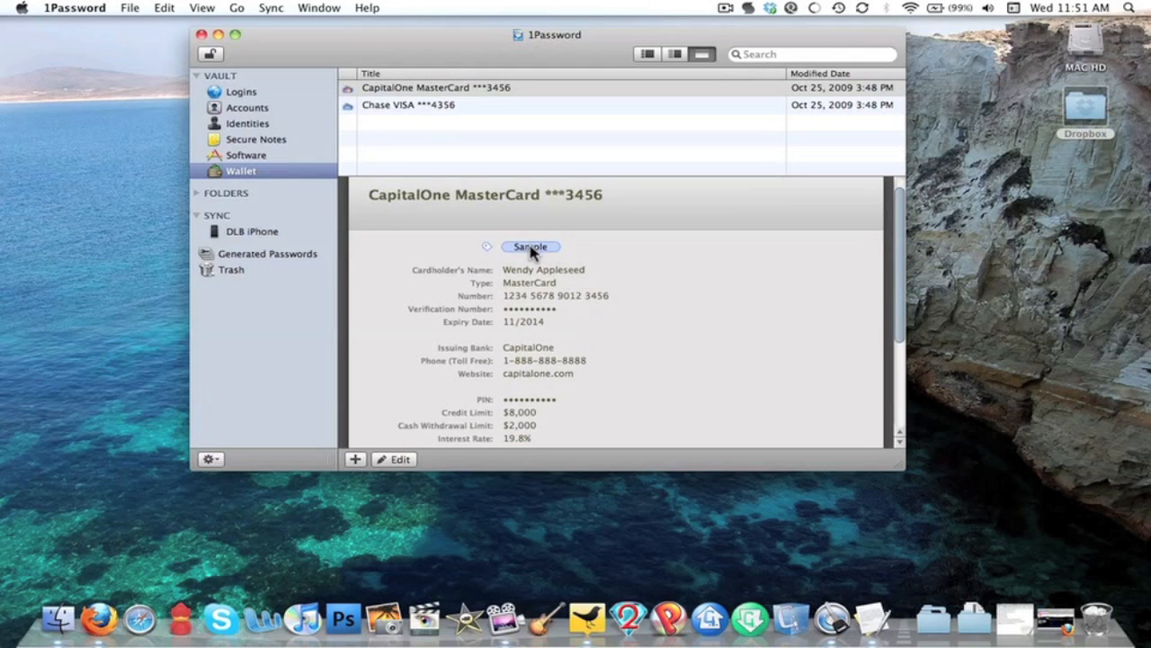
scroll(down, 3)
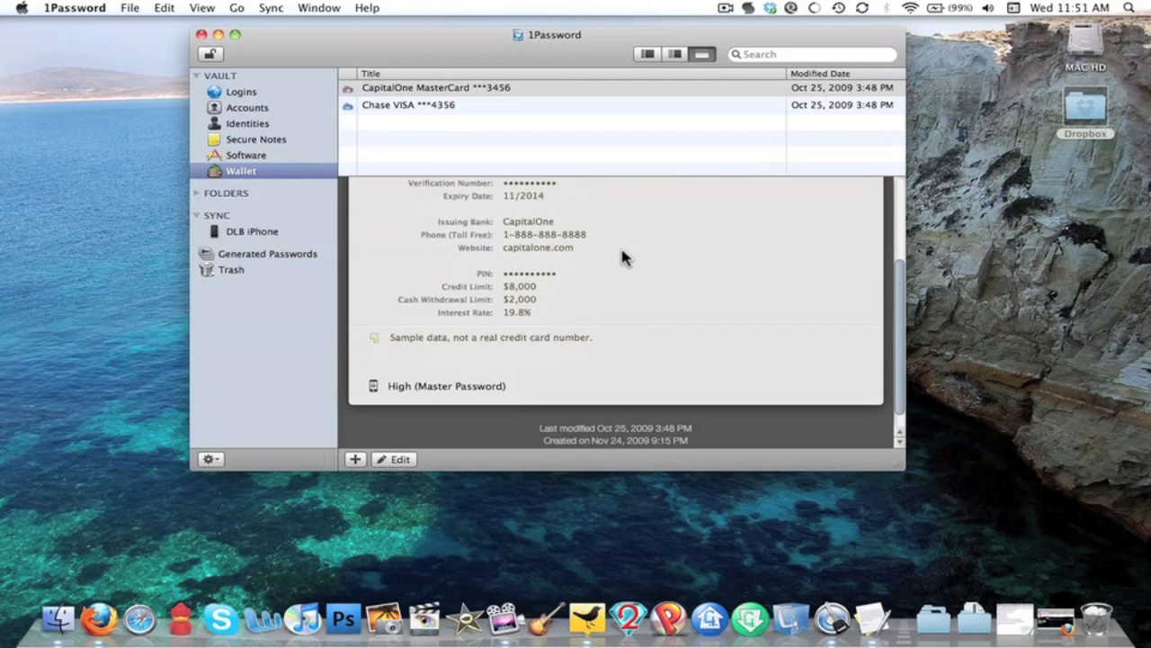
click(253, 231)
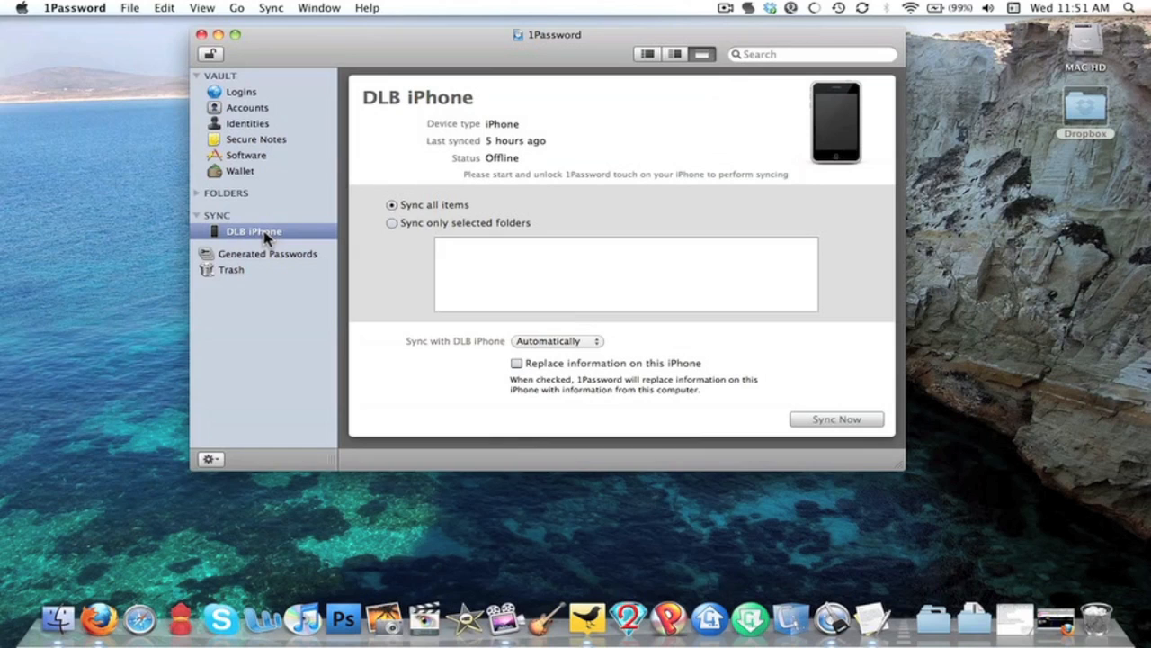
mouse_move(241, 94)
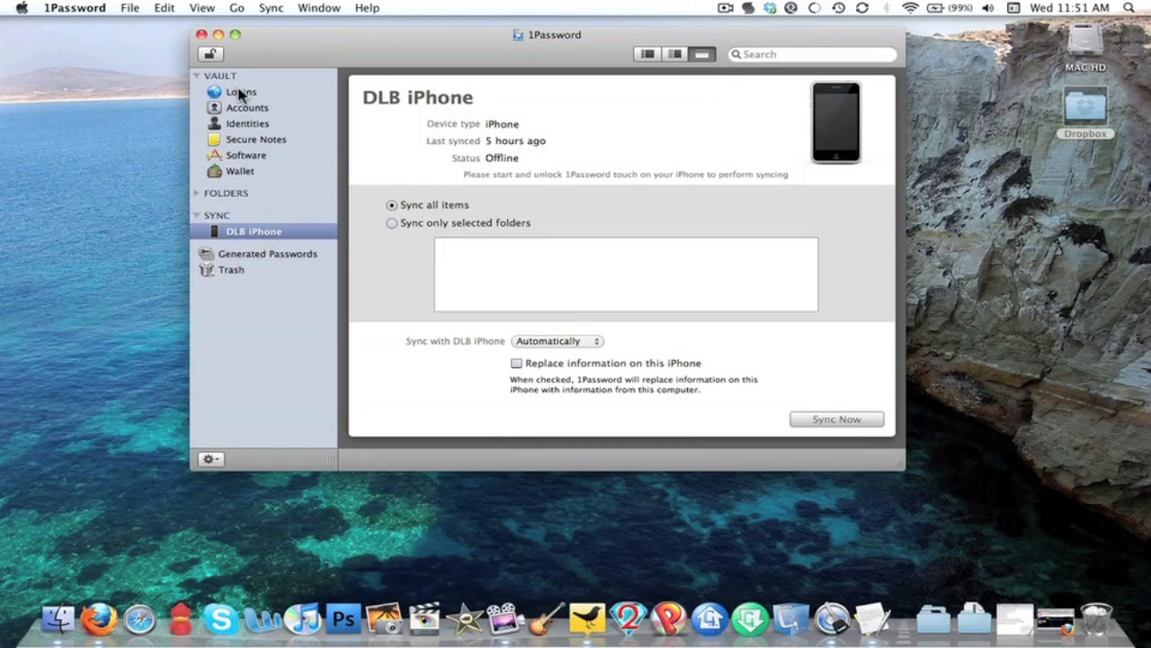
Revisit Logins and Wallet, then view Software, Secure Notes and Identities.
click(241, 91)
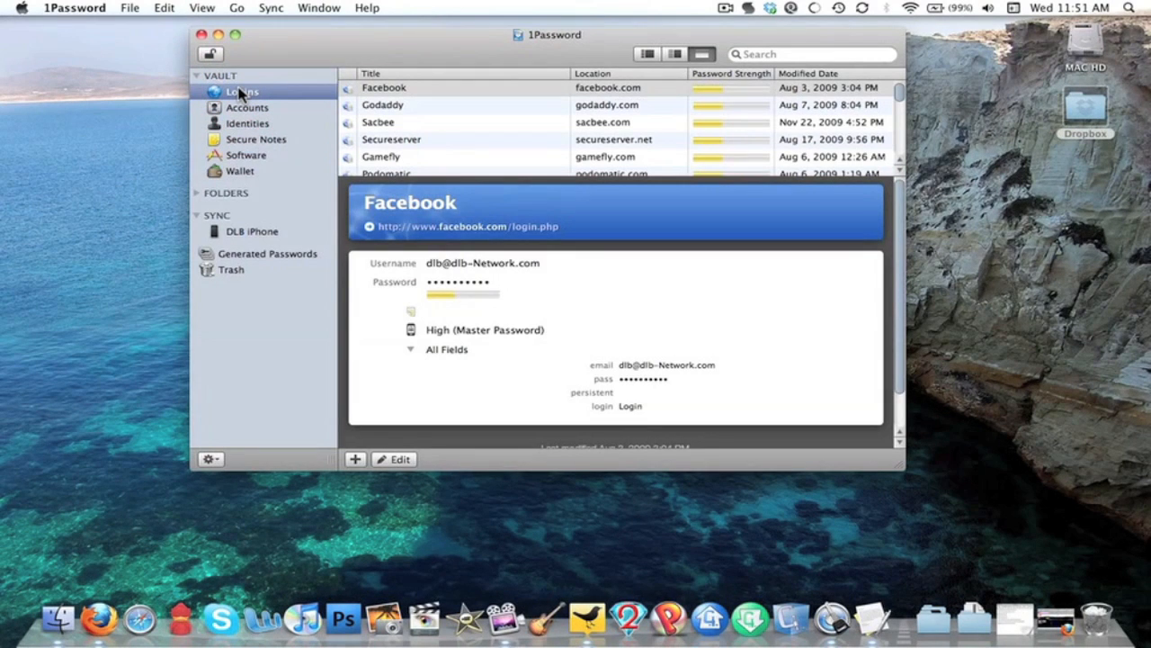
mouse_move(252, 178)
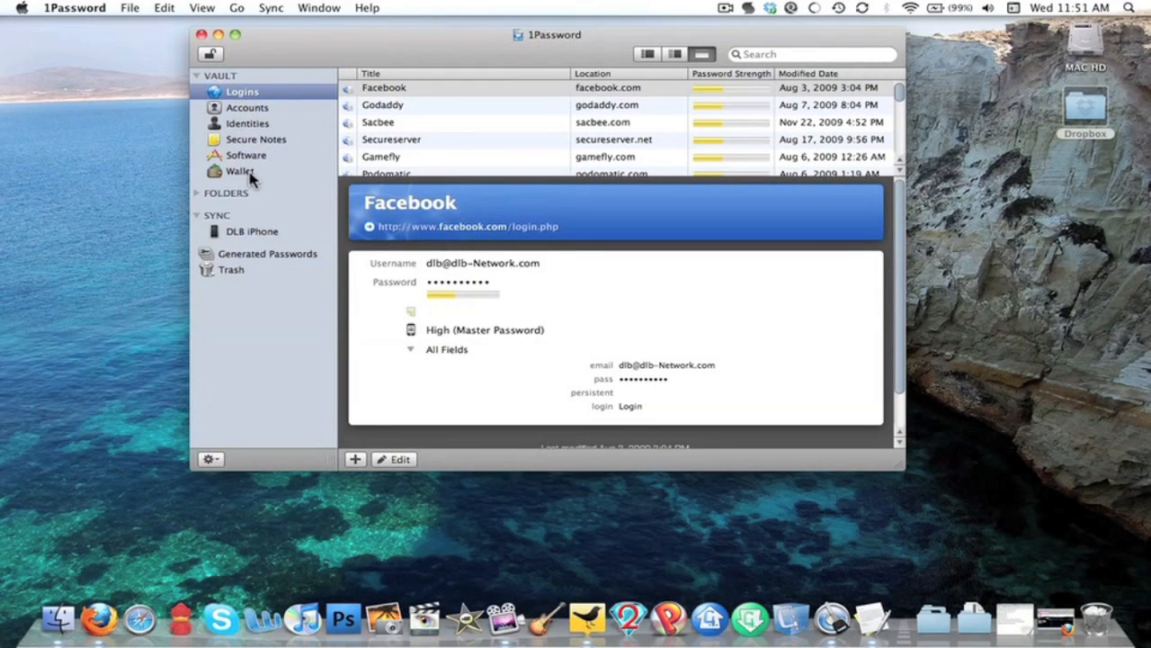
click(240, 171)
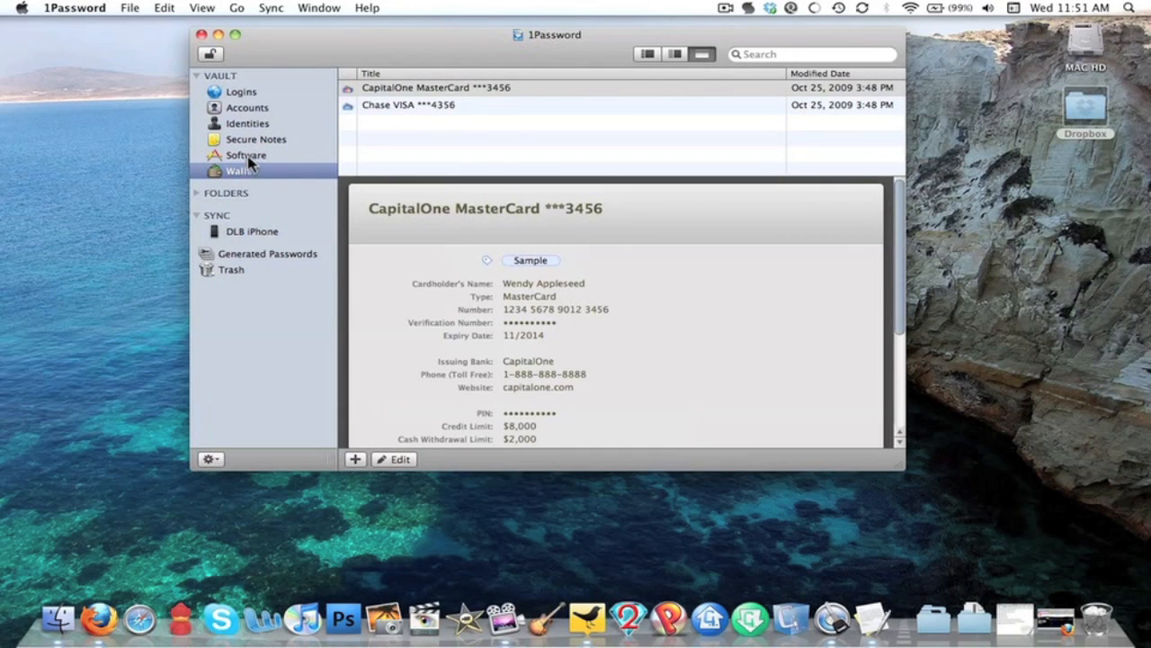
click(246, 154)
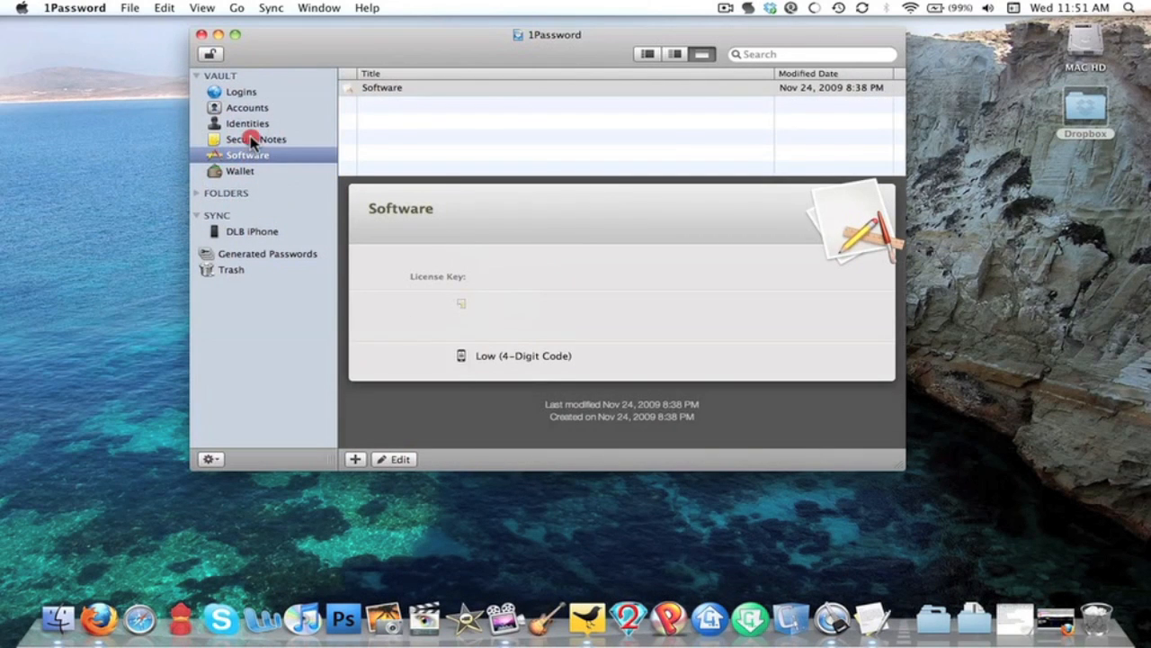
click(258, 138)
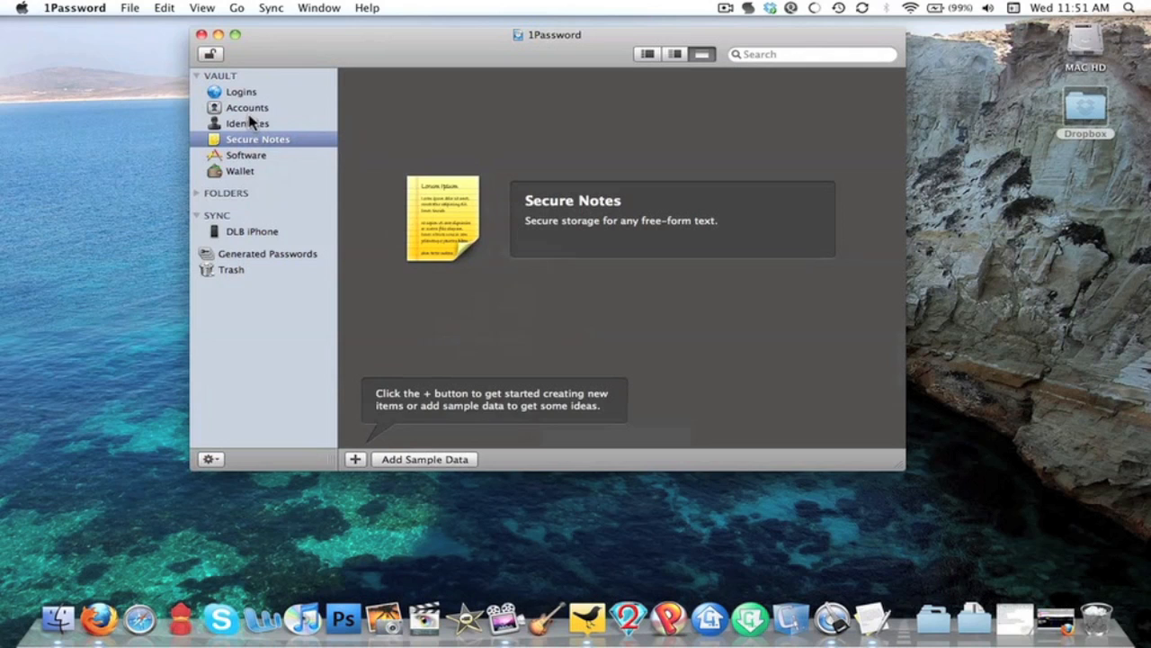
click(249, 124)
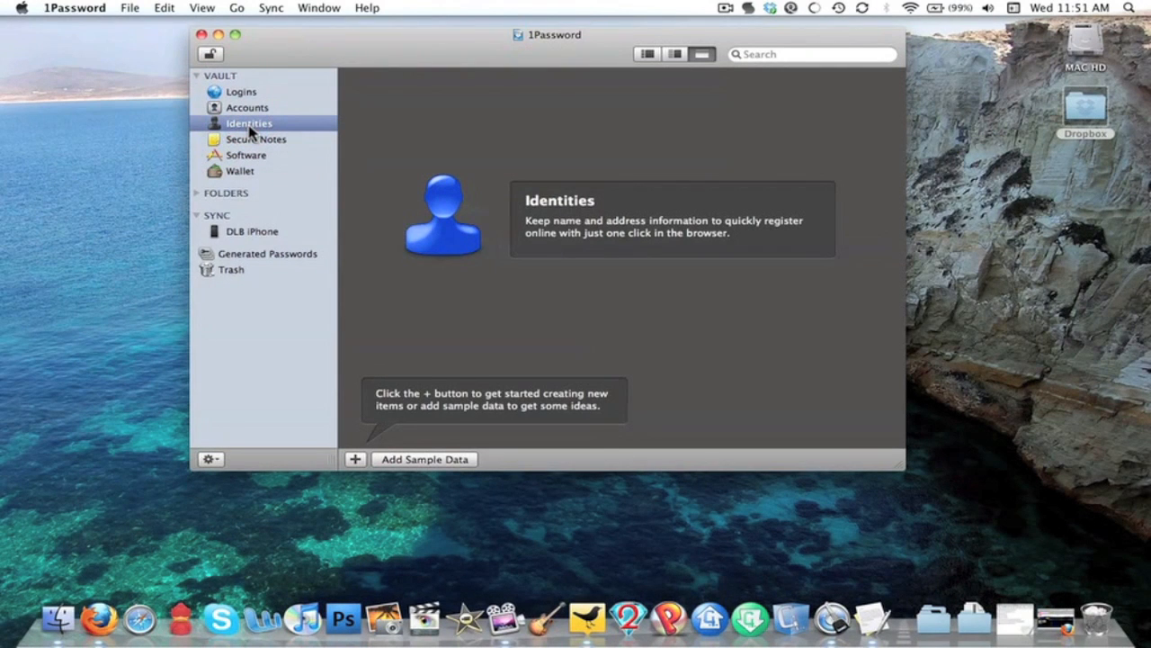
mouse_move(322, 302)
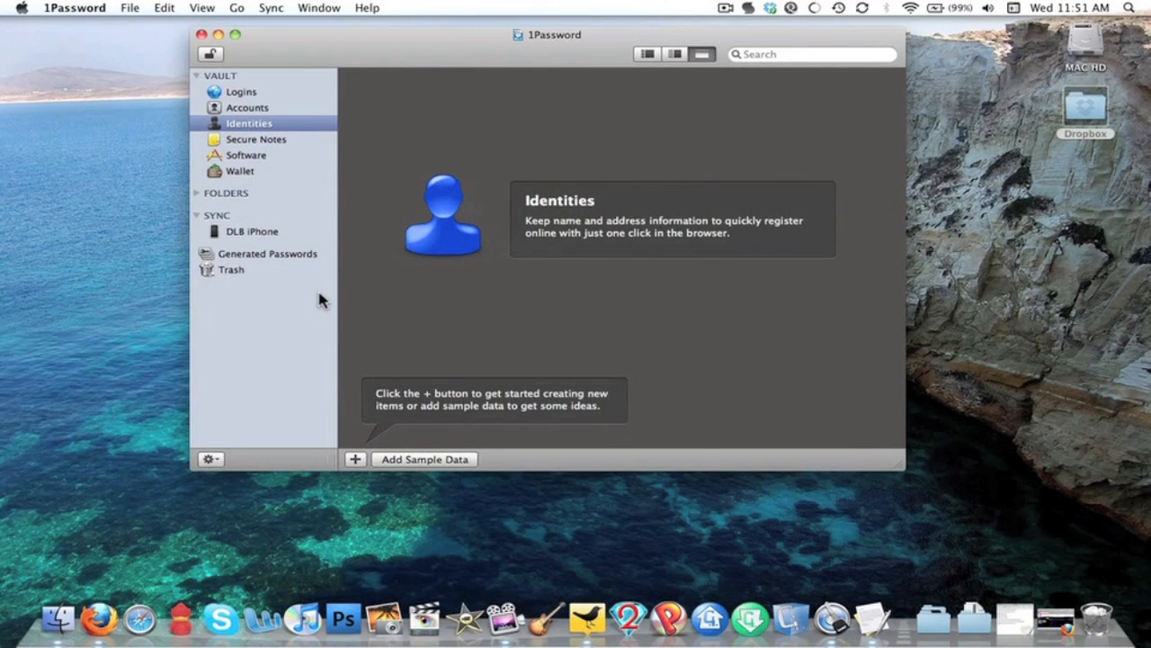
Add a blank Identity, scroll through its empty fields, and select the first name field.
click(354, 459)
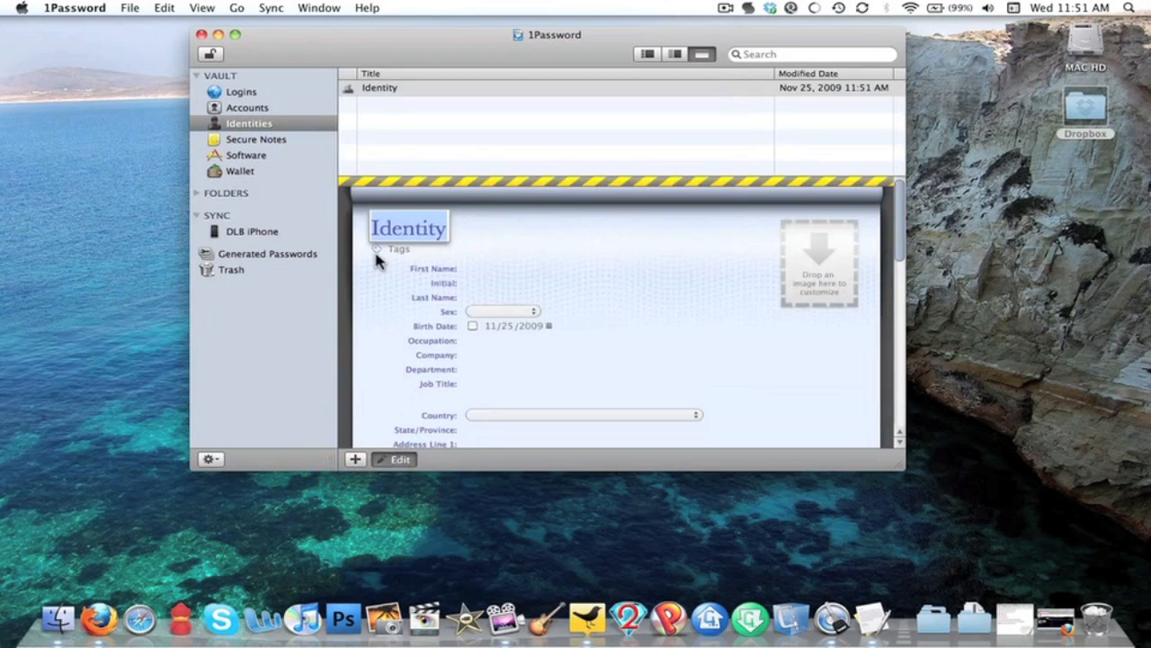
mouse_move(388, 258)
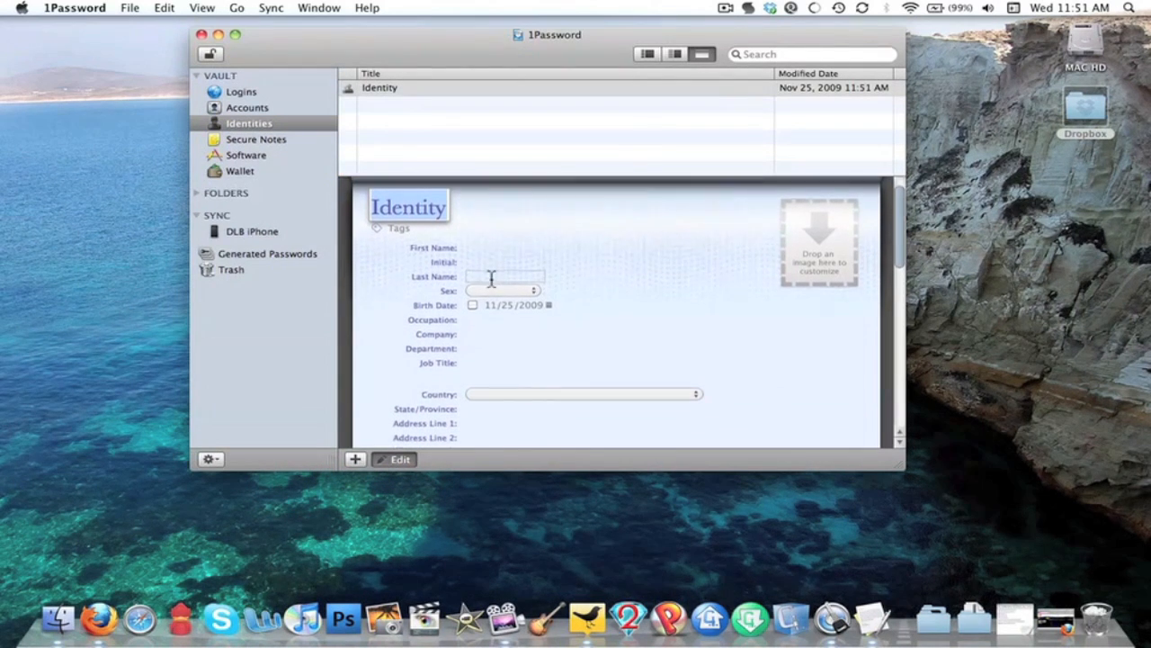
scroll(down, 3)
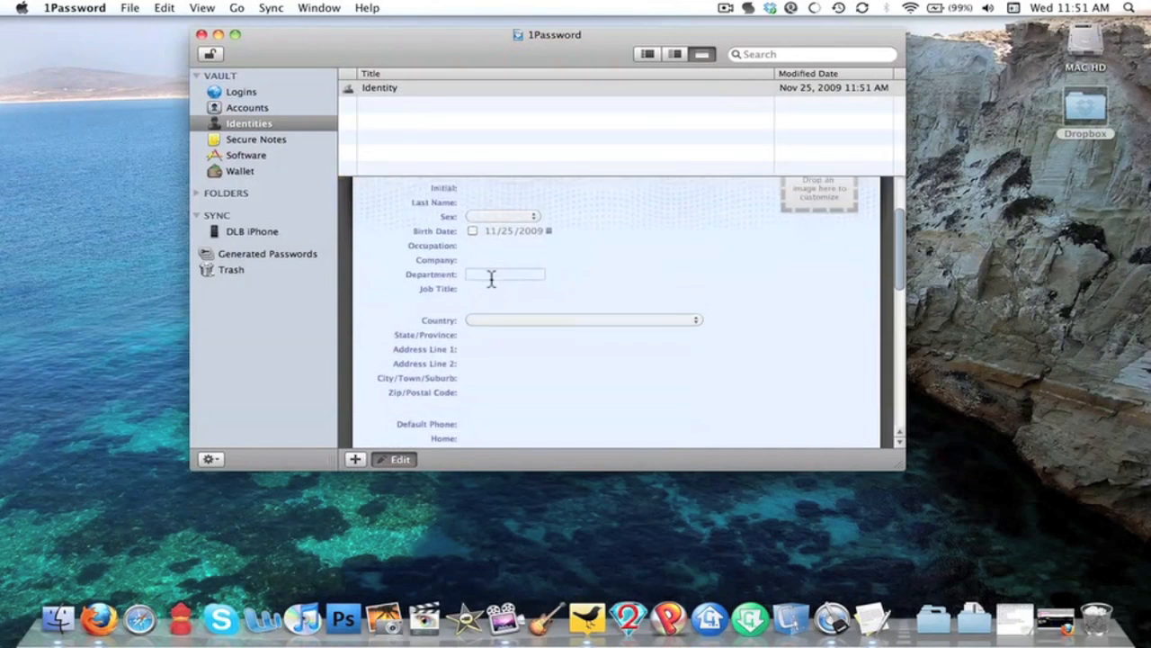
scroll(down, 3)
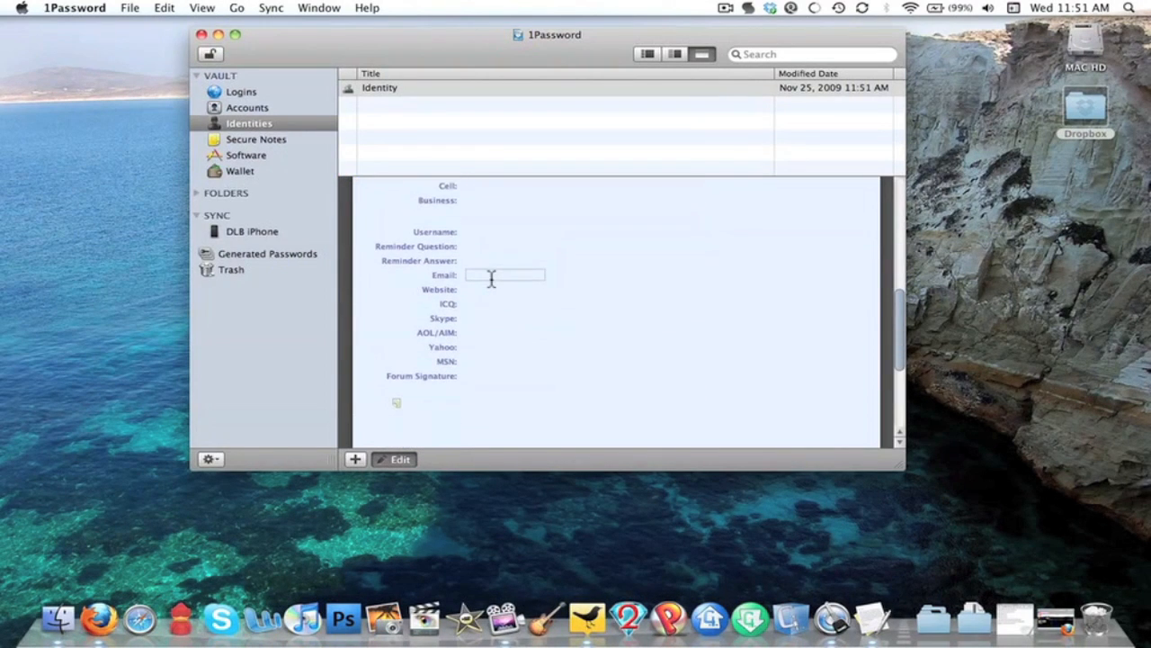
scroll(up, 3)
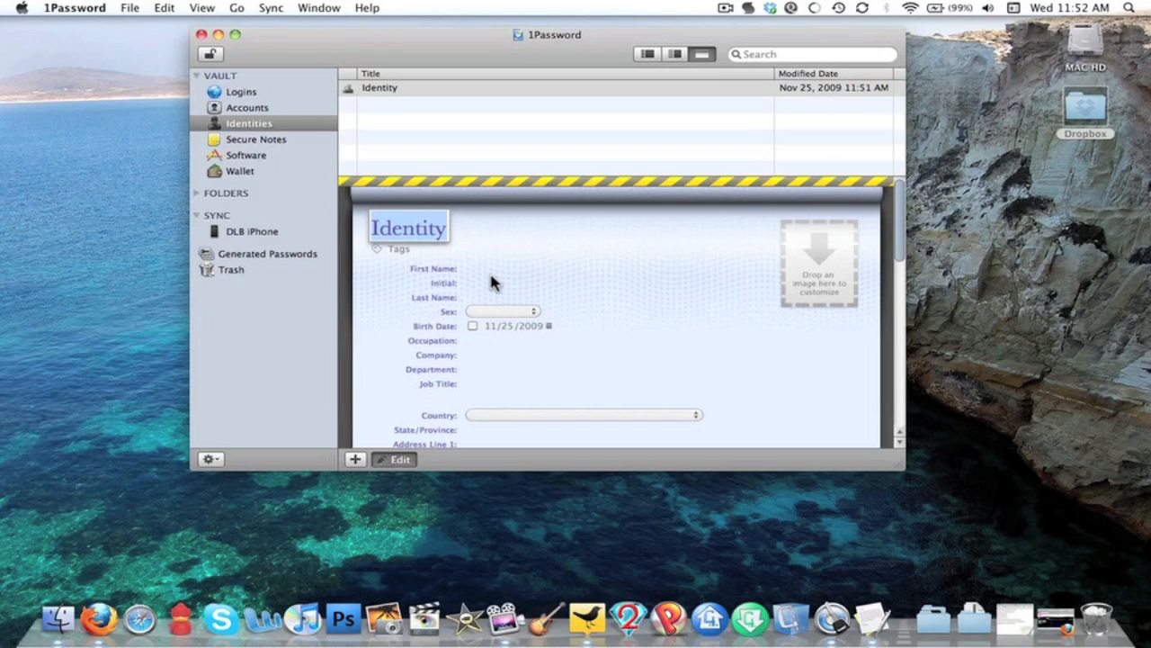
mouse_move(376, 312)
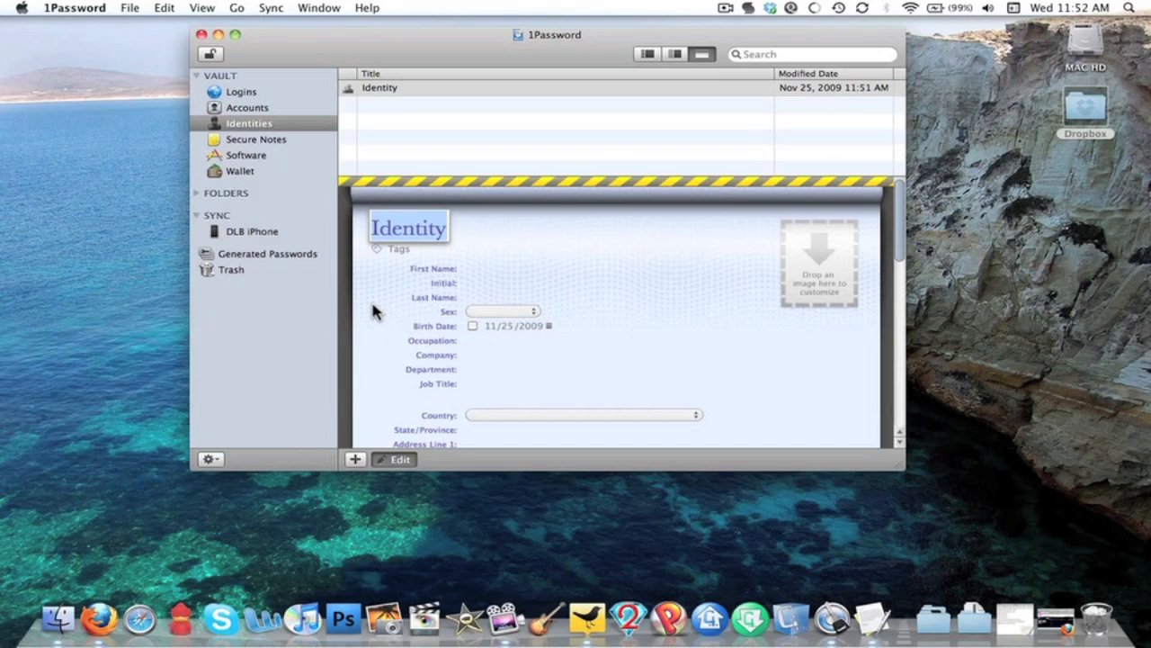
click(505, 270)
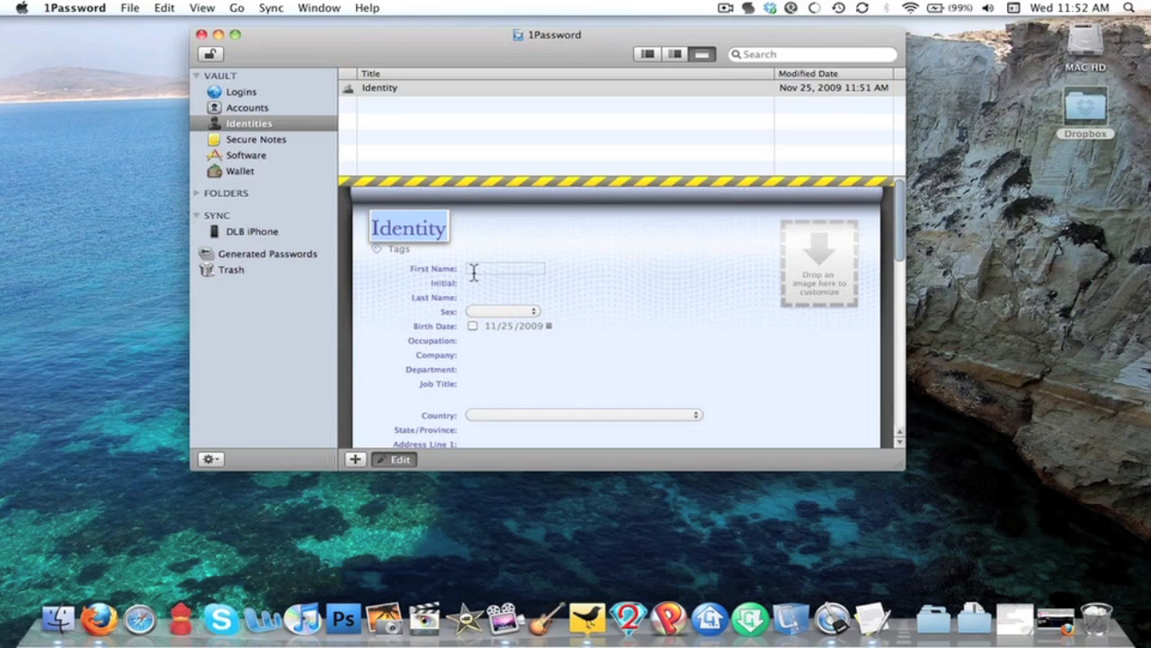
mouse_move(425, 250)
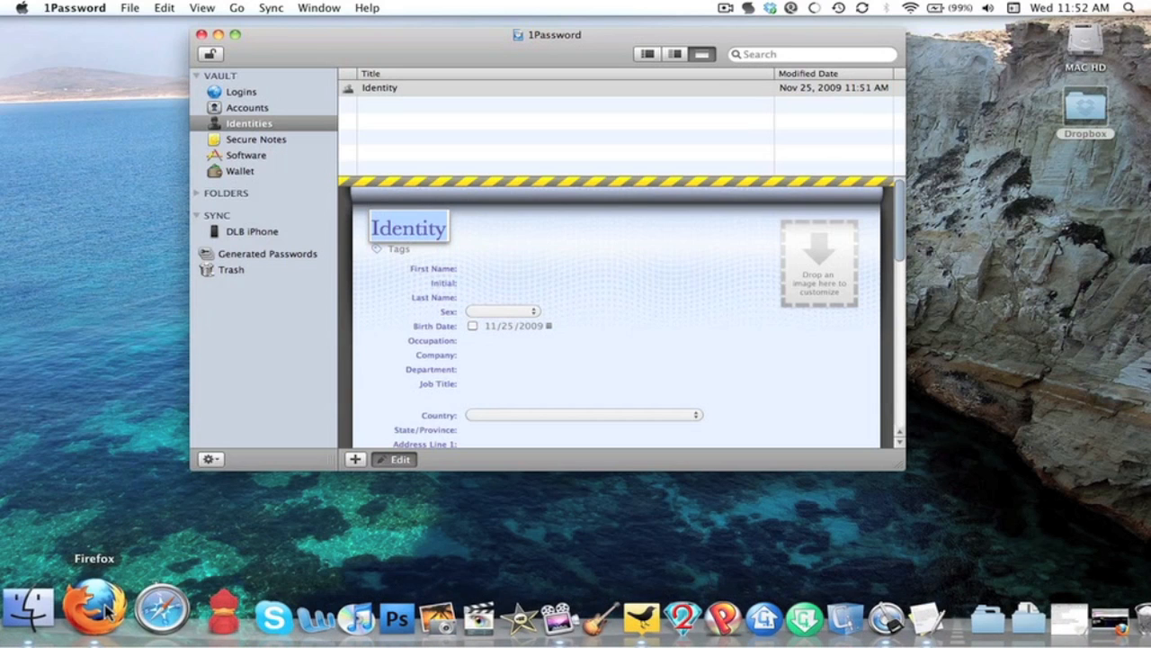
Bring Firefox to the front and enlarge its window.
click(118, 618)
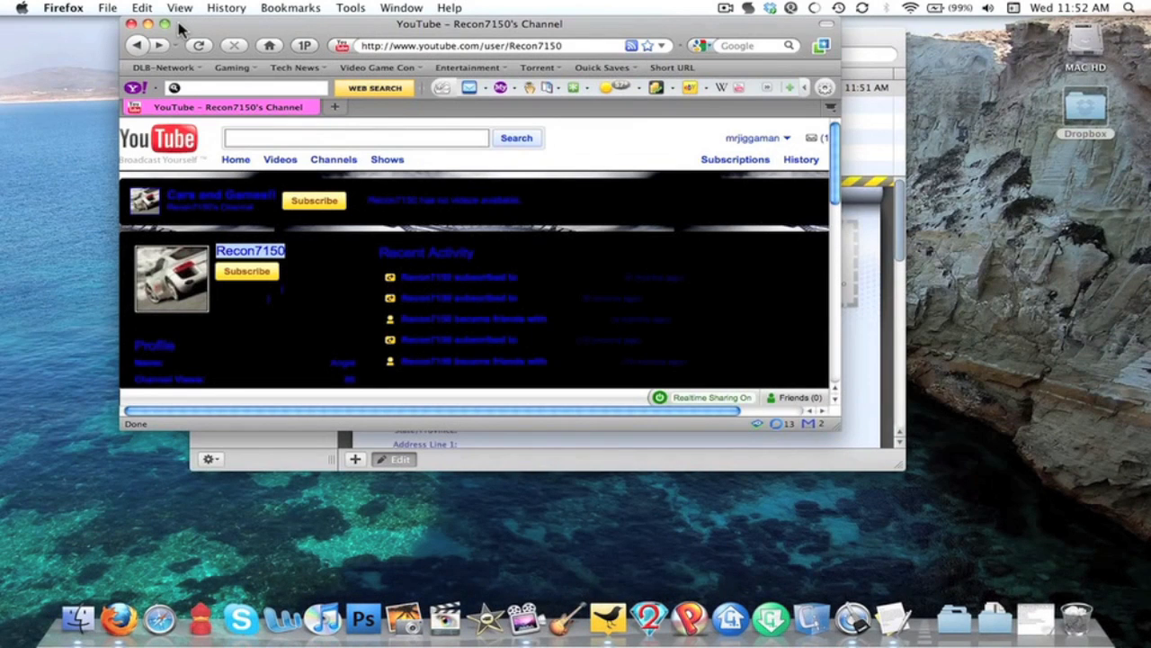
click(164, 24)
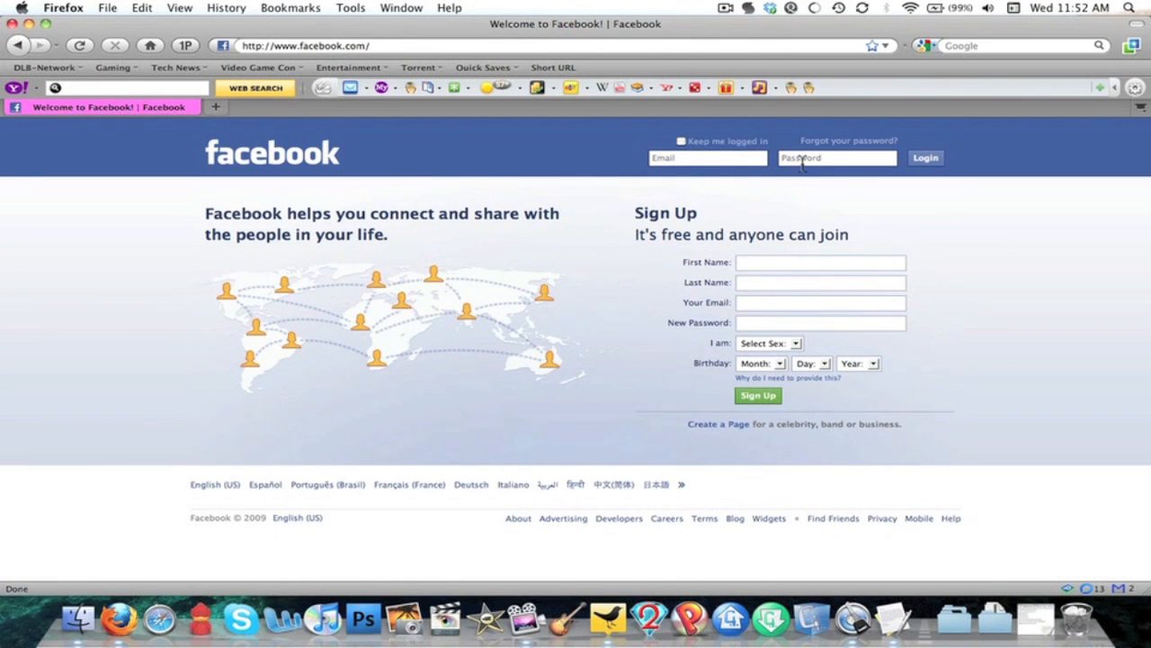
mouse_move(449, 166)
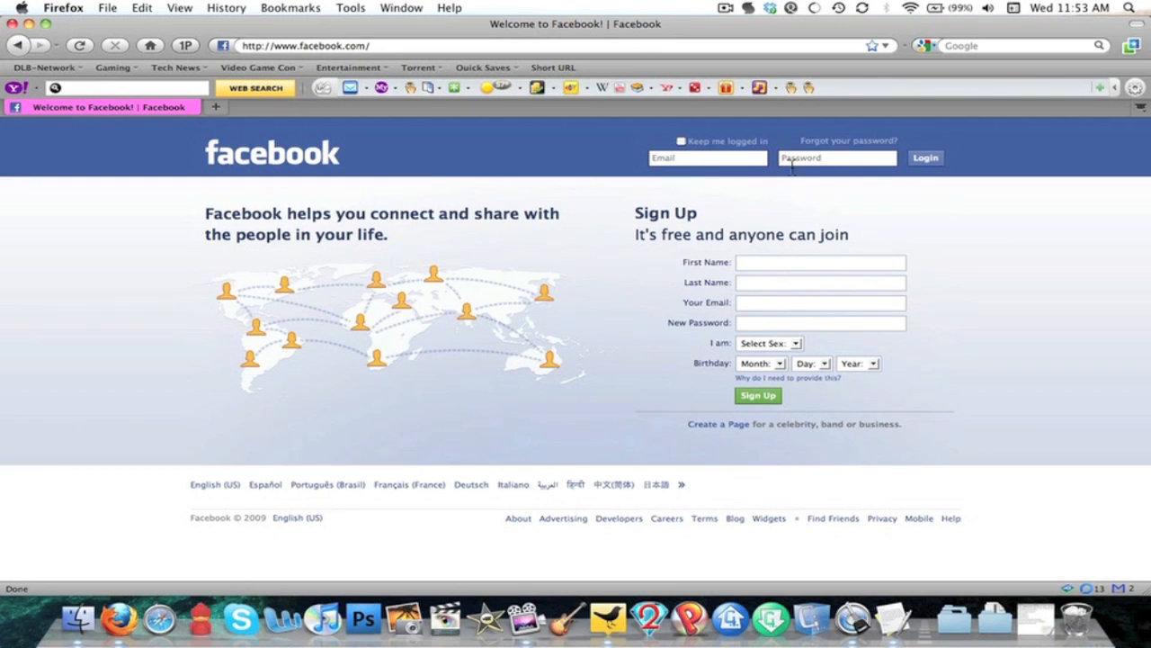
mouse_move(969, 214)
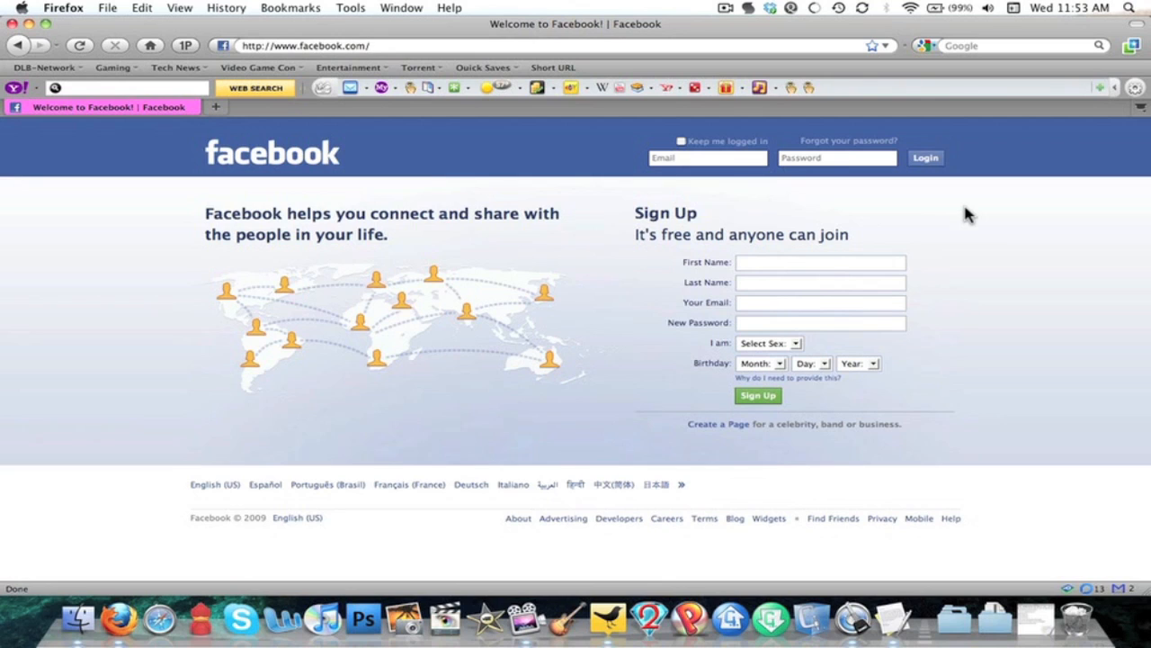
mouse_move(465, 266)
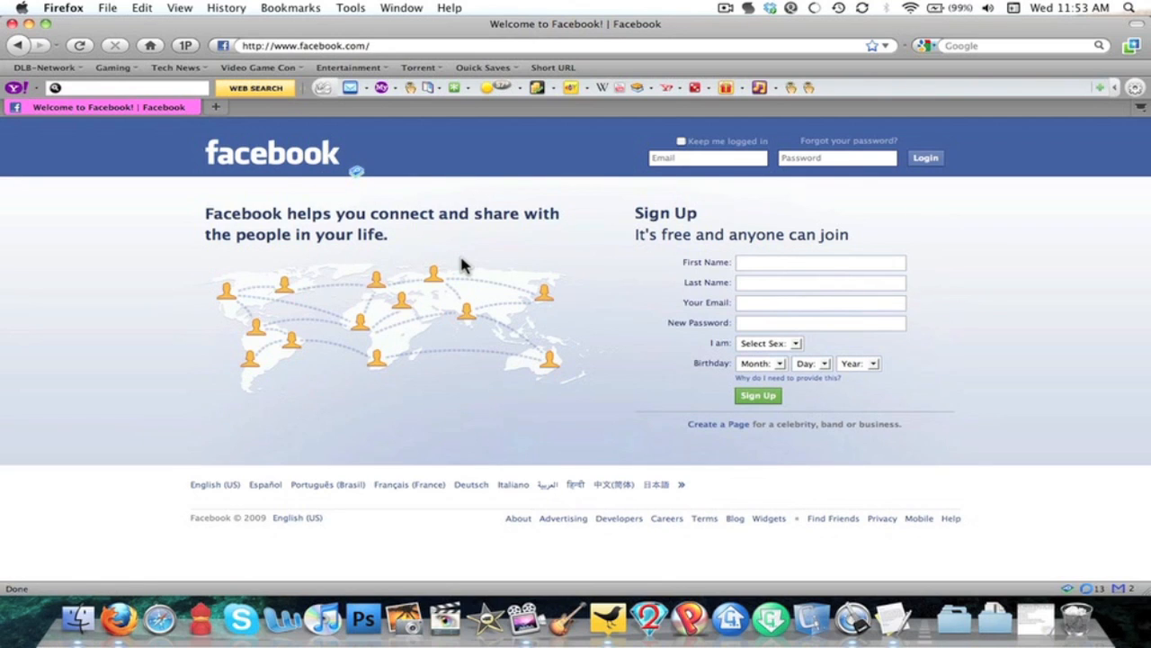
mouse_move(198, 56)
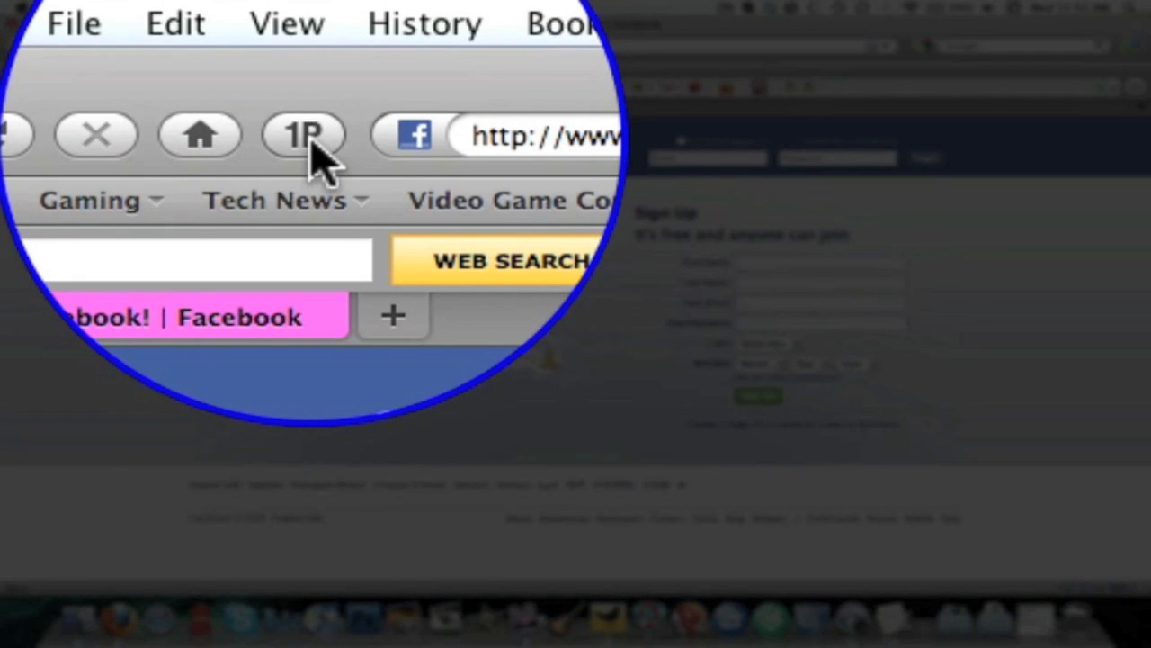
Auto-fill and submit the saved Facebook login using the 1Password toolbar button.
click(302, 135)
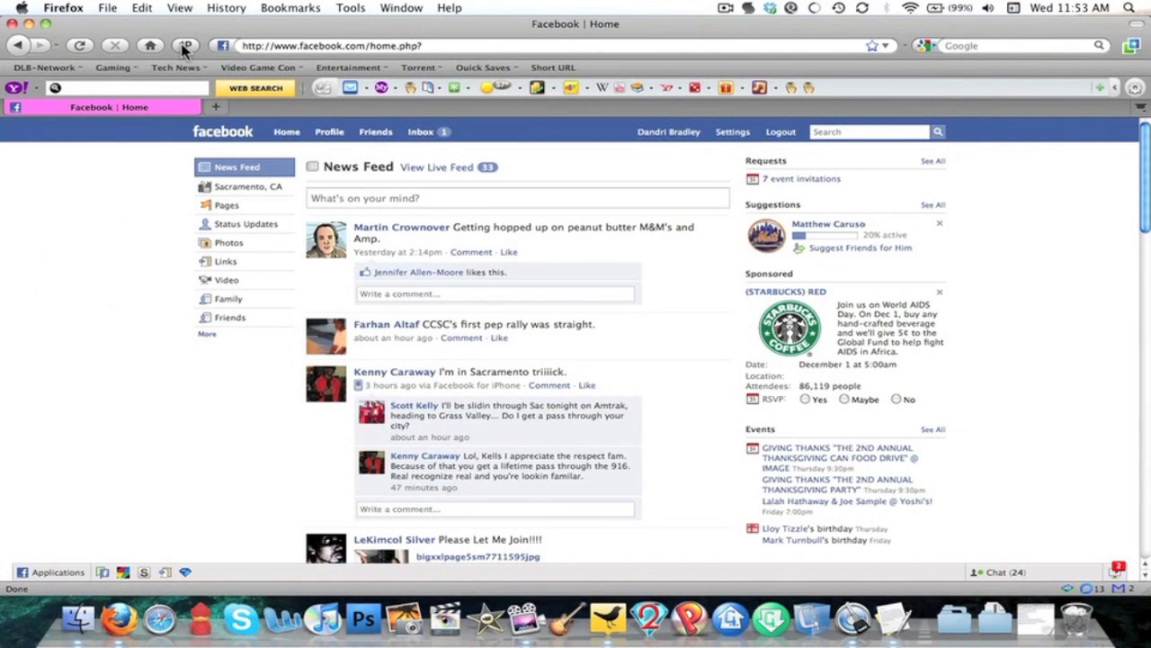
mouse_move(129, 214)
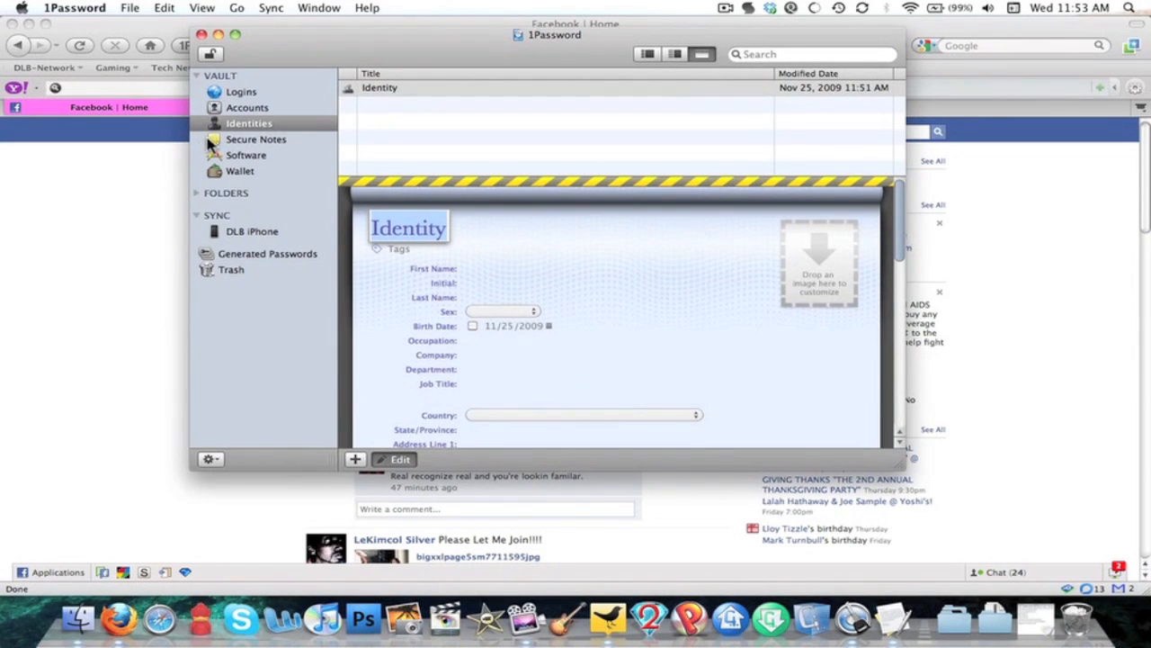
Review the saved Facebook login, show the Wallet credit cards, and start a new wallet item.
click(241, 91)
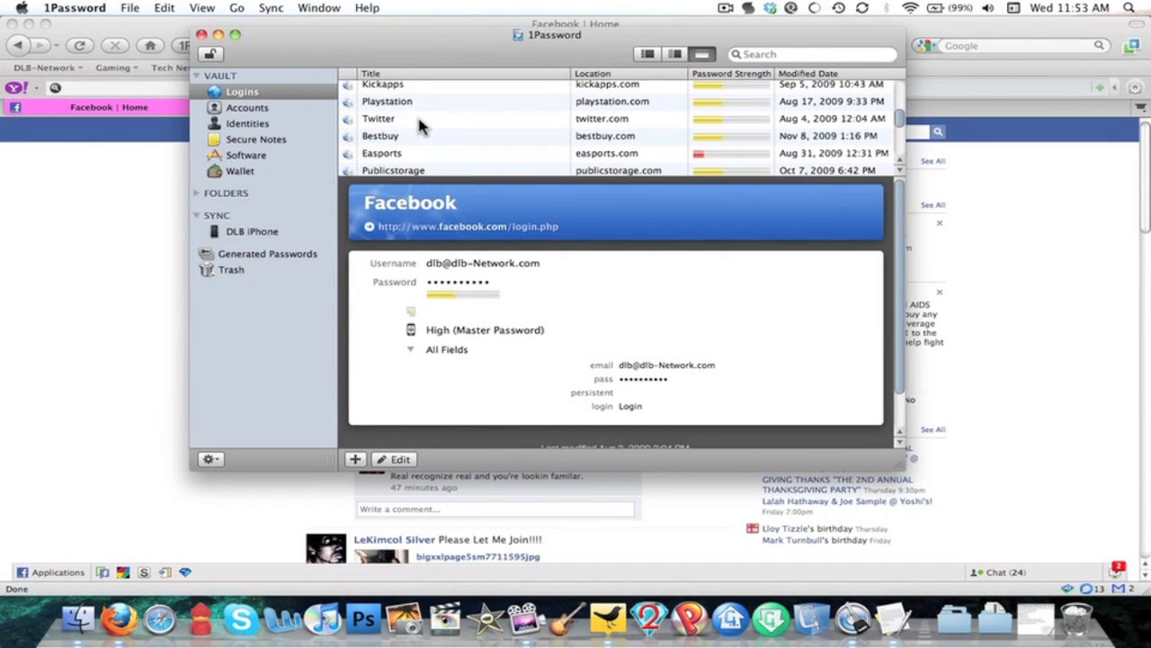
scroll(down, 3)
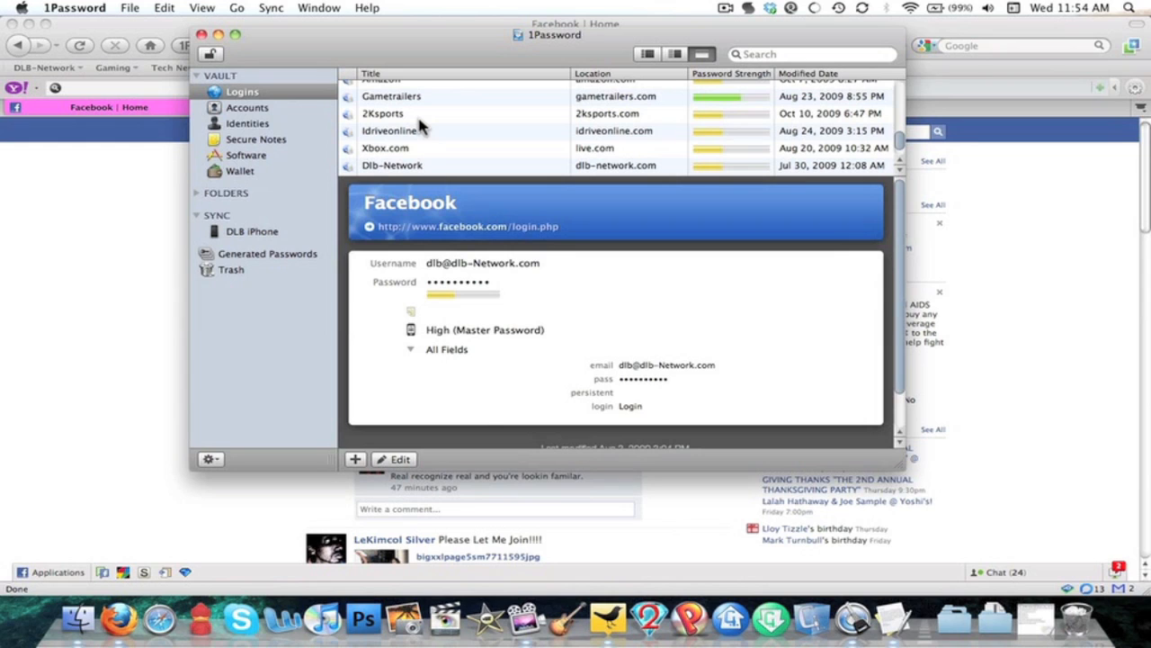
mouse_move(275, 161)
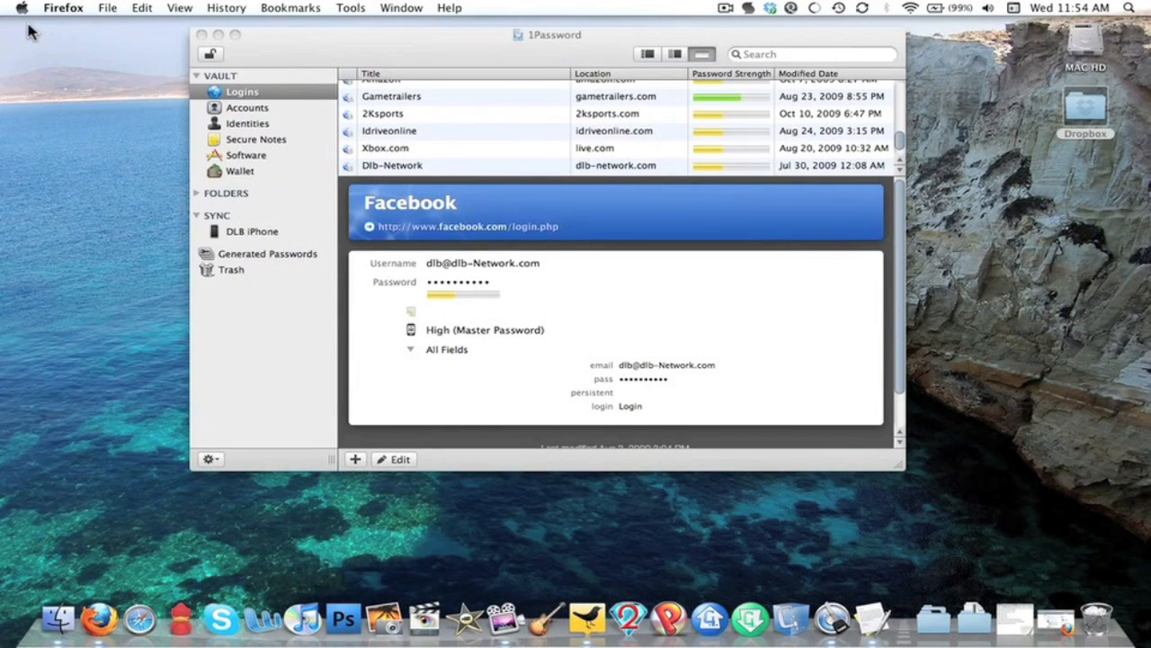
mouse_move(247, 123)
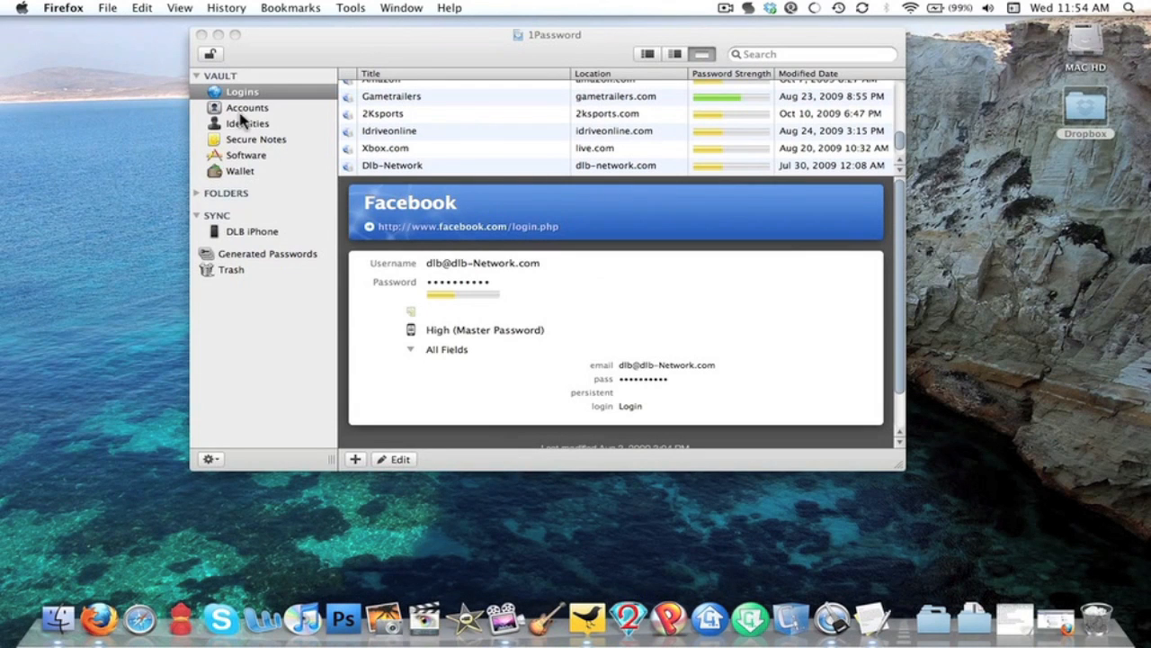
mouse_move(252, 155)
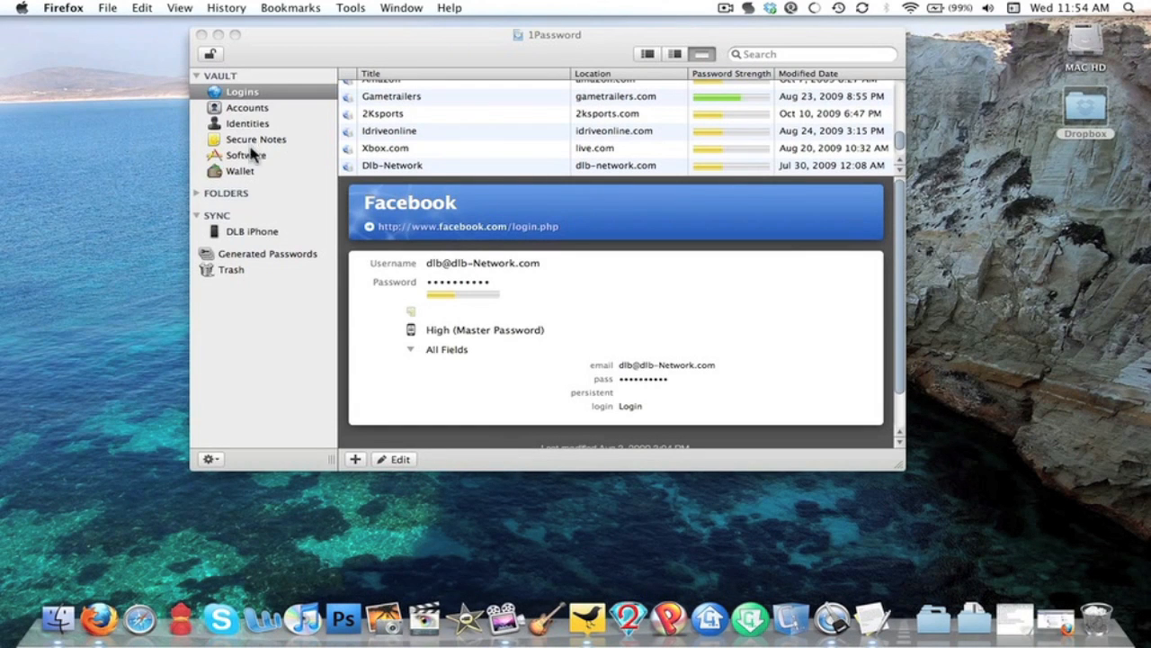
click(240, 171)
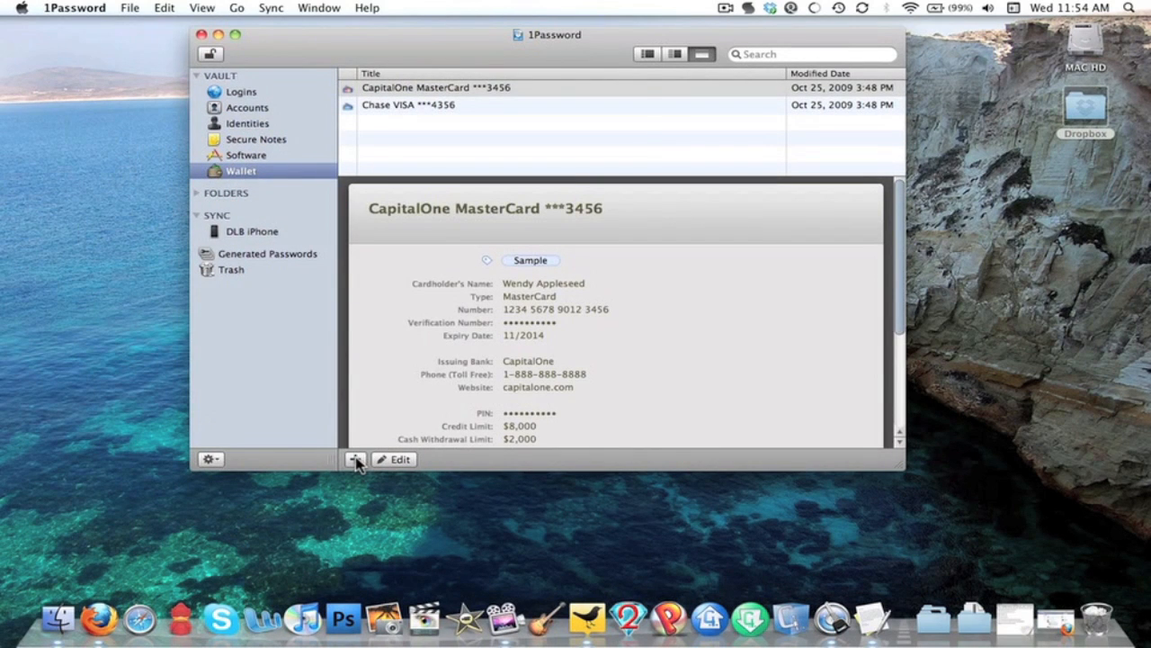
click(355, 459)
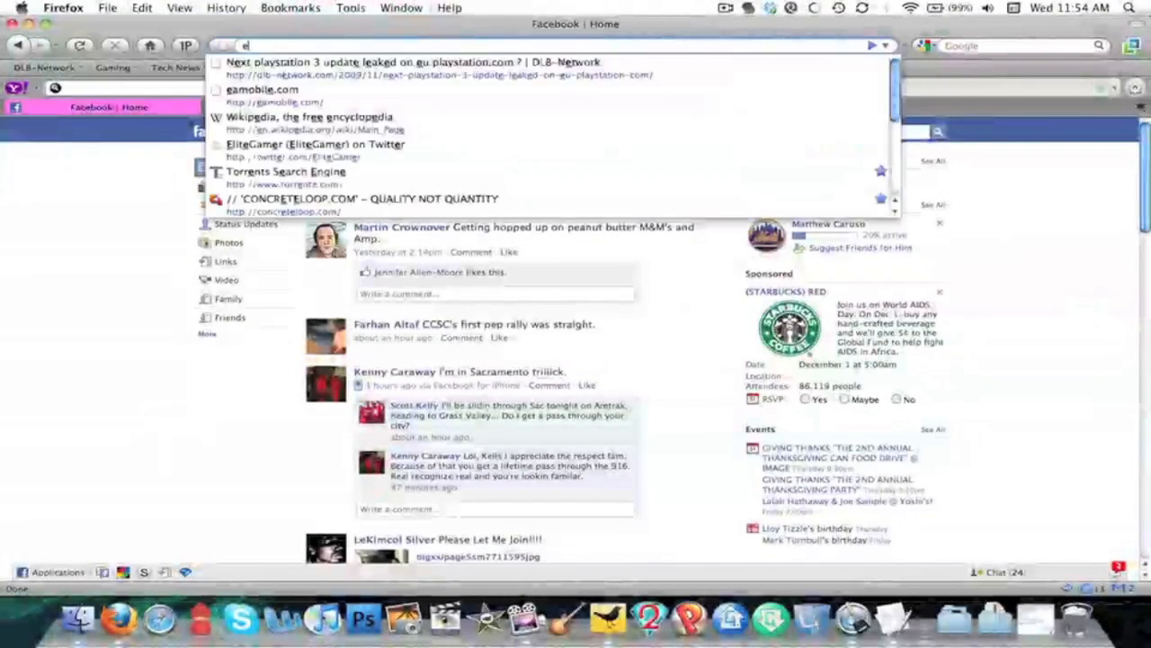
Enter eBay in the Firefox address bar to load ebay.com.
text(eBay)
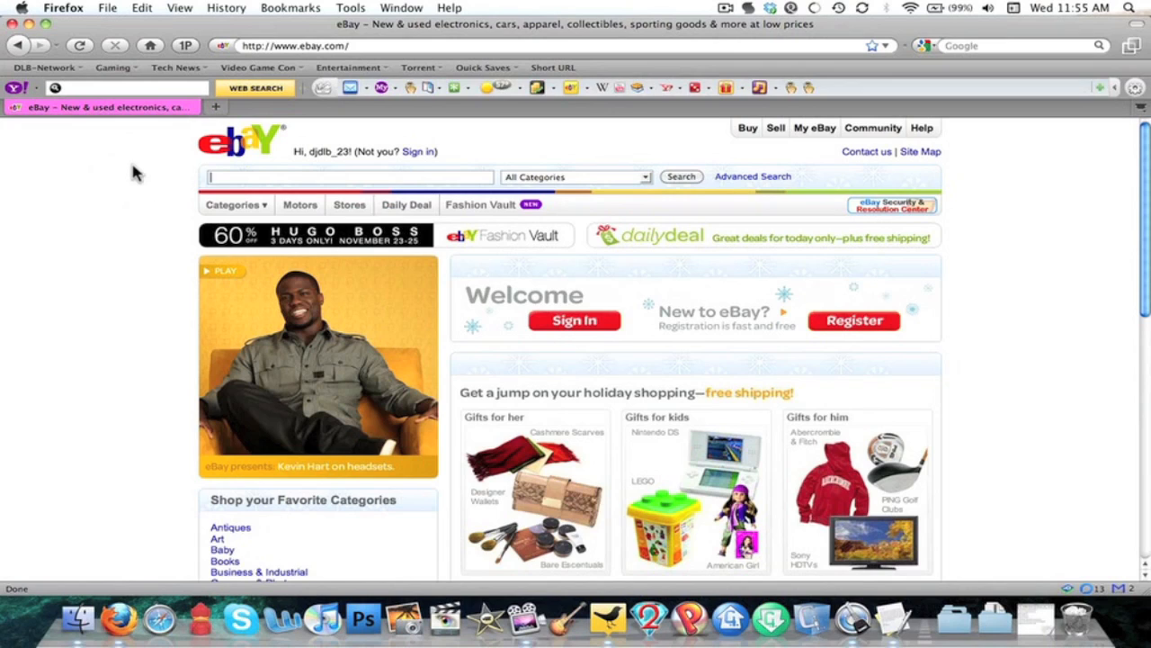
mouse_move(104, 107)
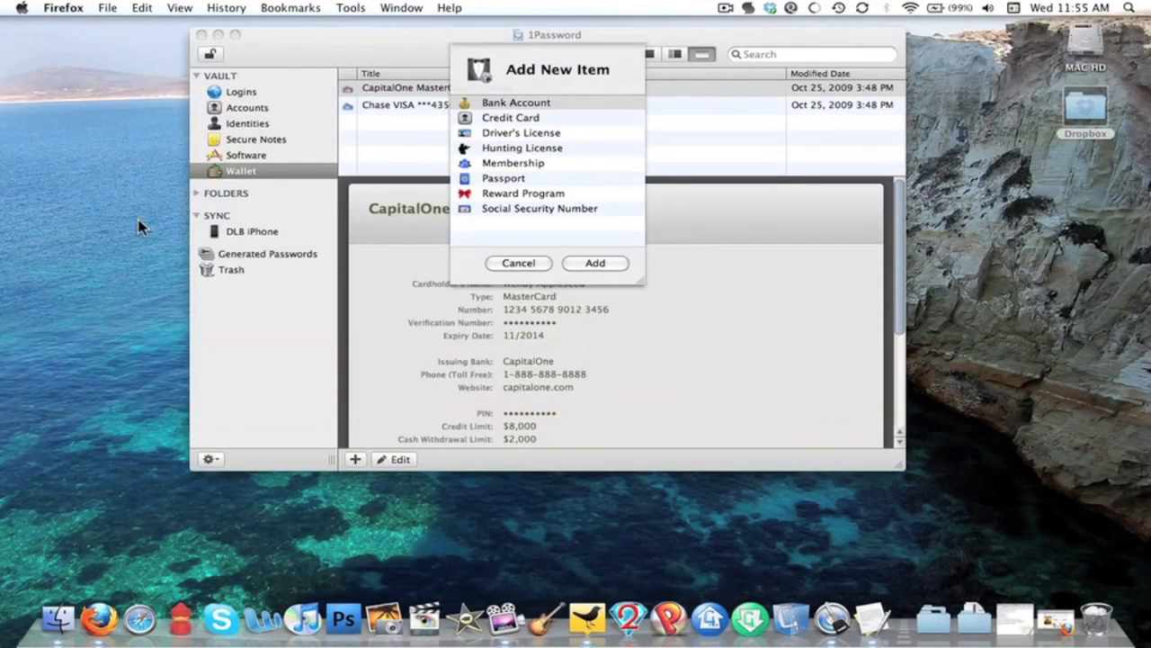
Cancel the new wallet item and close the 1Password window to reveal the desktop.
click(518, 262)
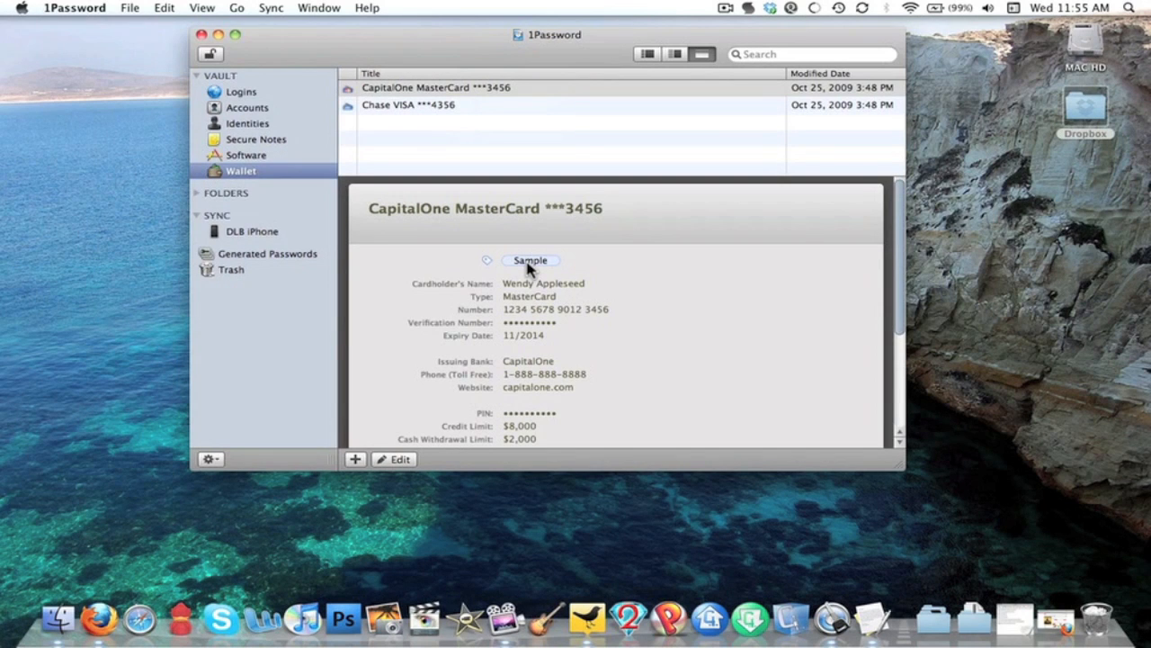
mouse_move(268, 32)
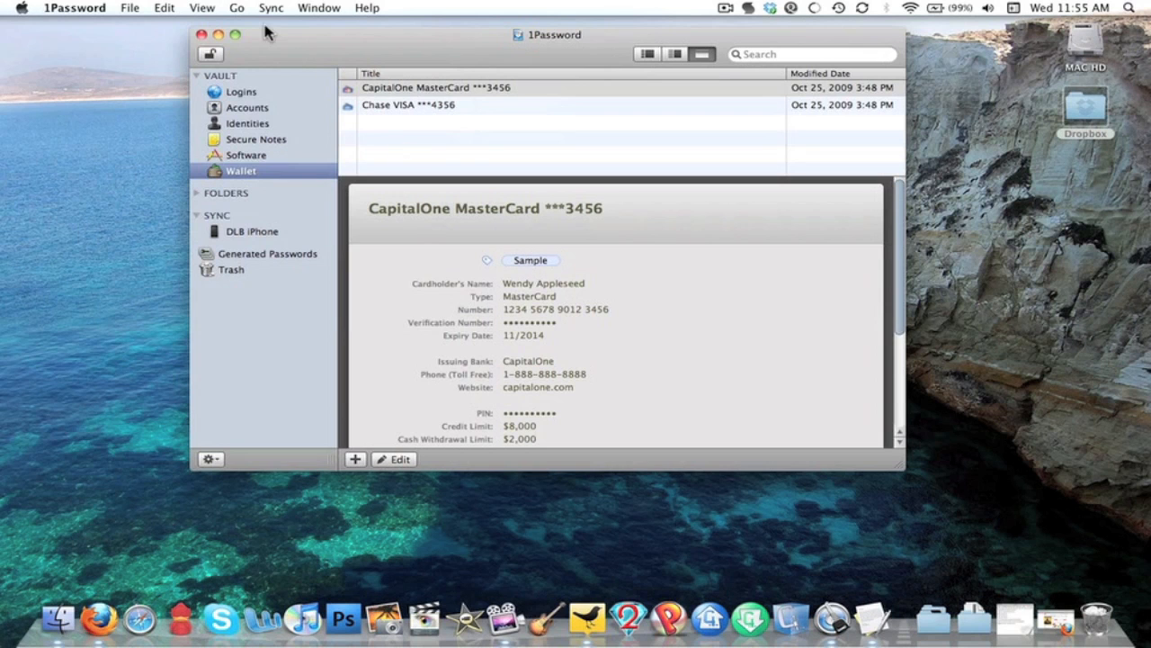
click(203, 34)
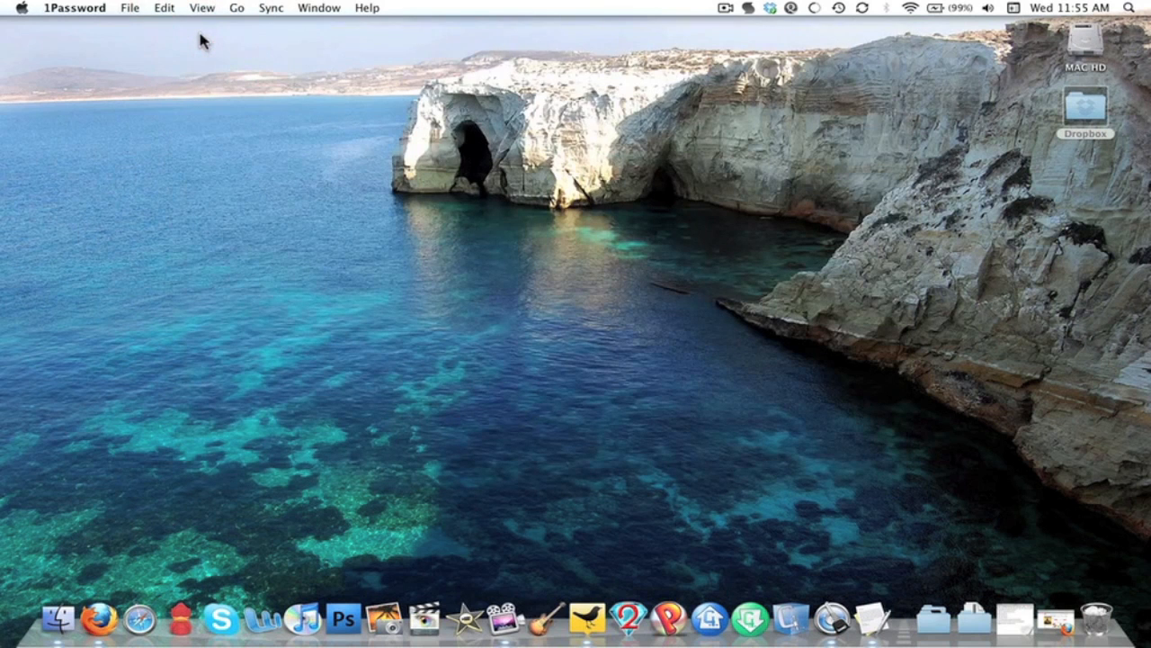